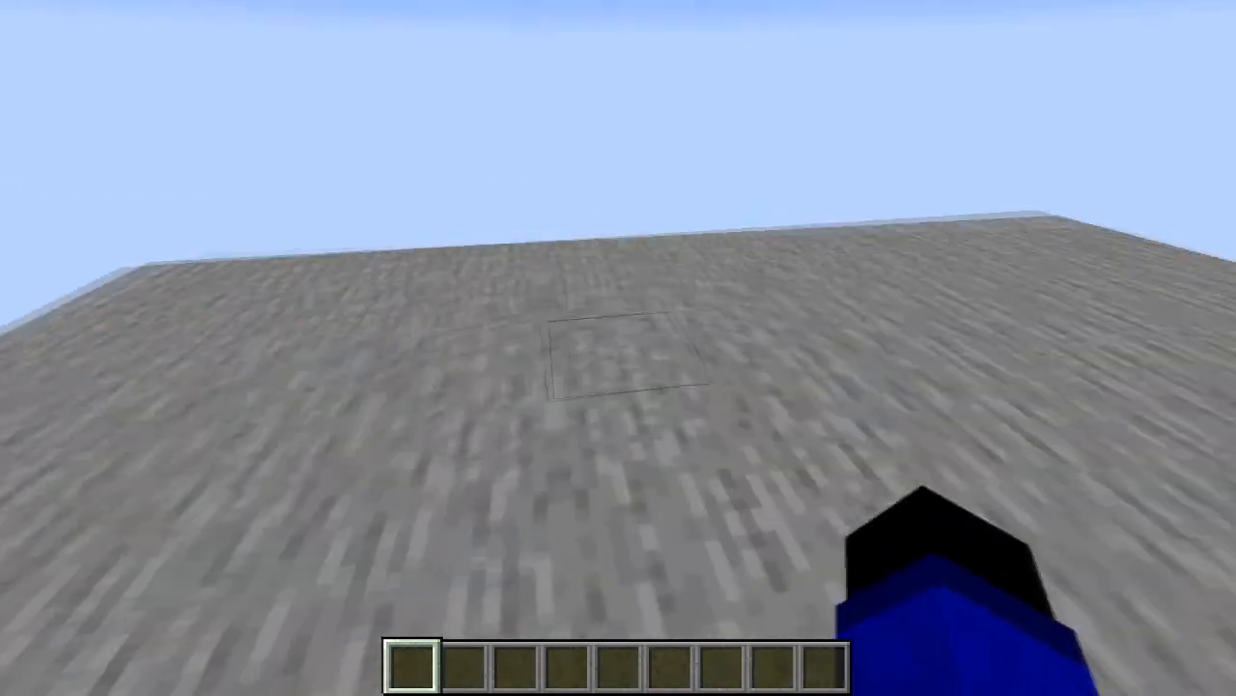
{"action": "mouse_move", "coordinate": [618, 347]}
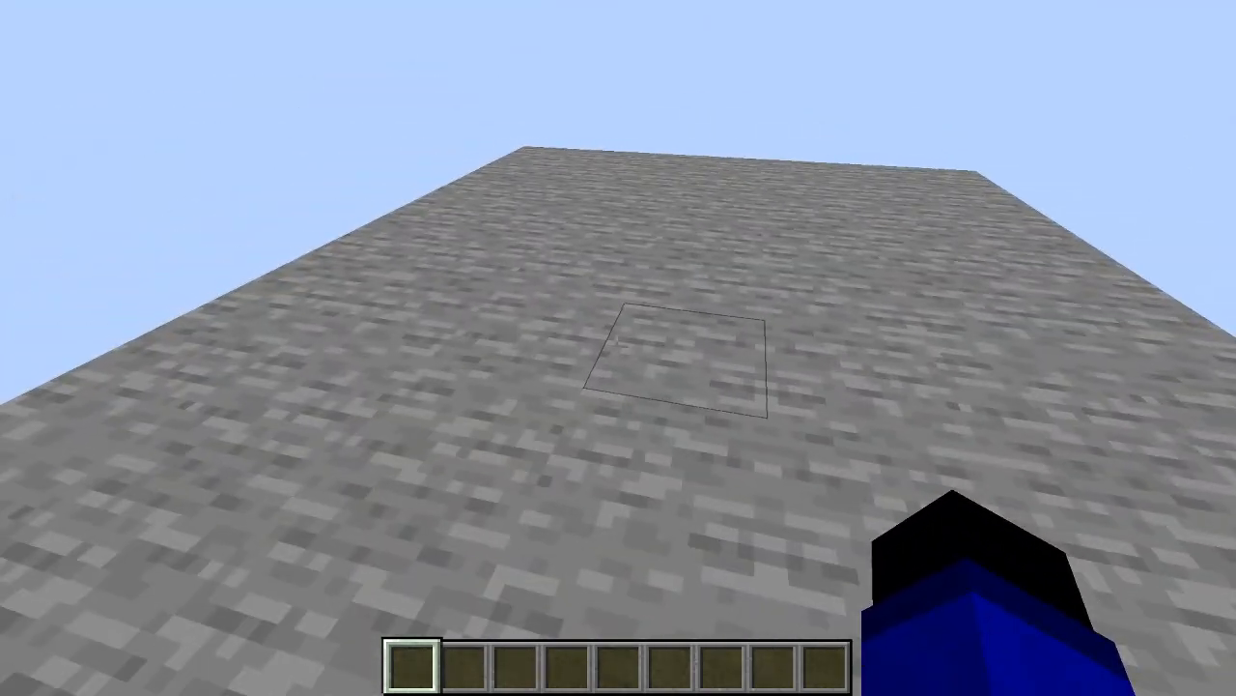
Take the Composting Barrel, spruce planks and prismarine from the creative inventory and place them on the stone platform
{"action": "key", "text": "e"}
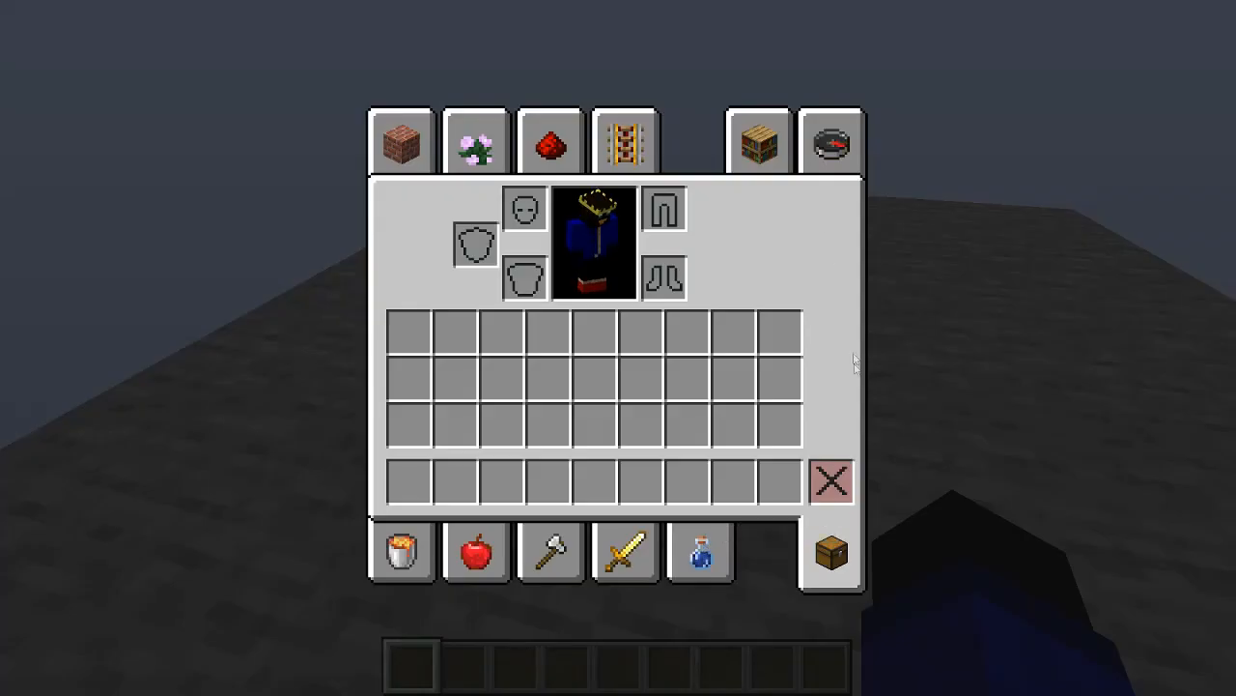
{"action": "left_click", "coordinate": [758, 141]}
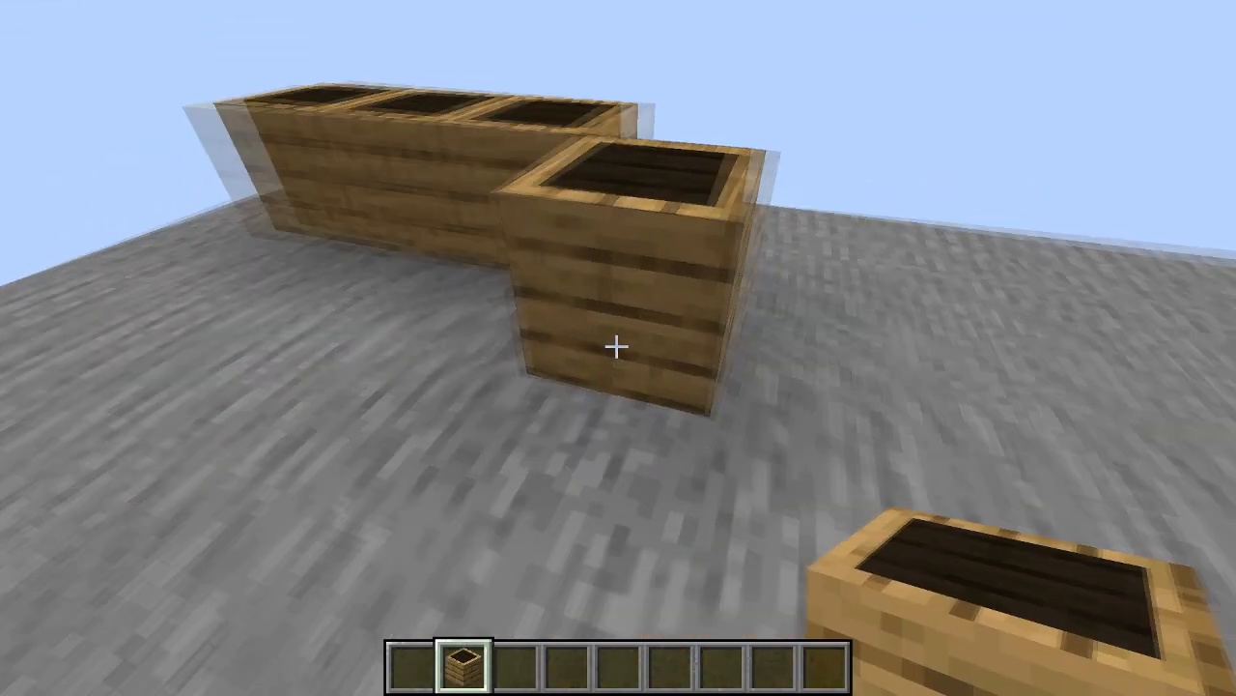
{"action": "key", "text": "e"}
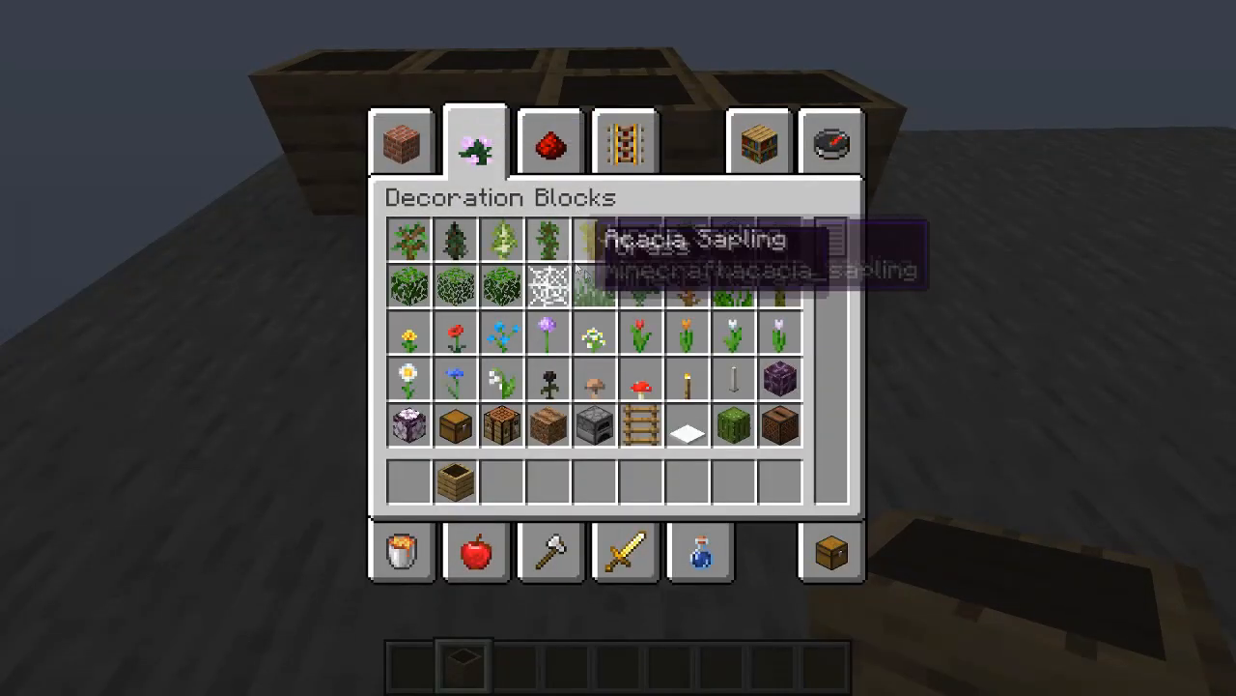
{"action": "left_click", "coordinate": [398, 143]}
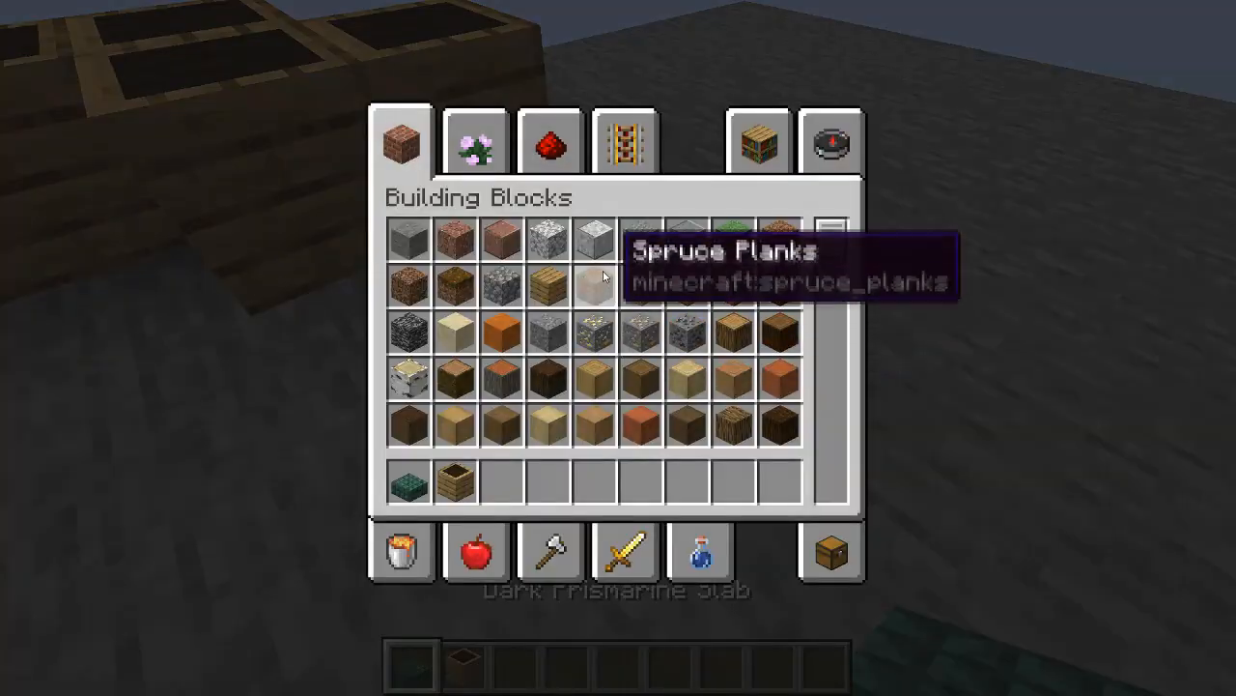
{"action": "key", "text": "Escape"}
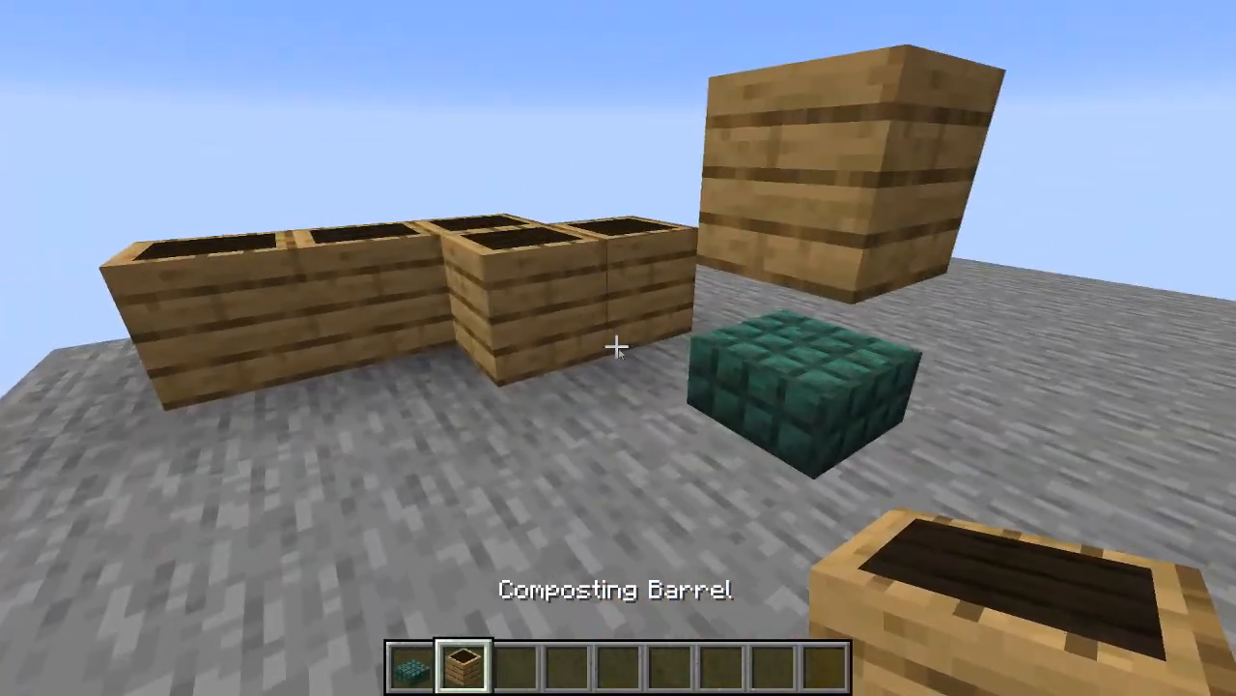
{"action": "key", "text": "e"}
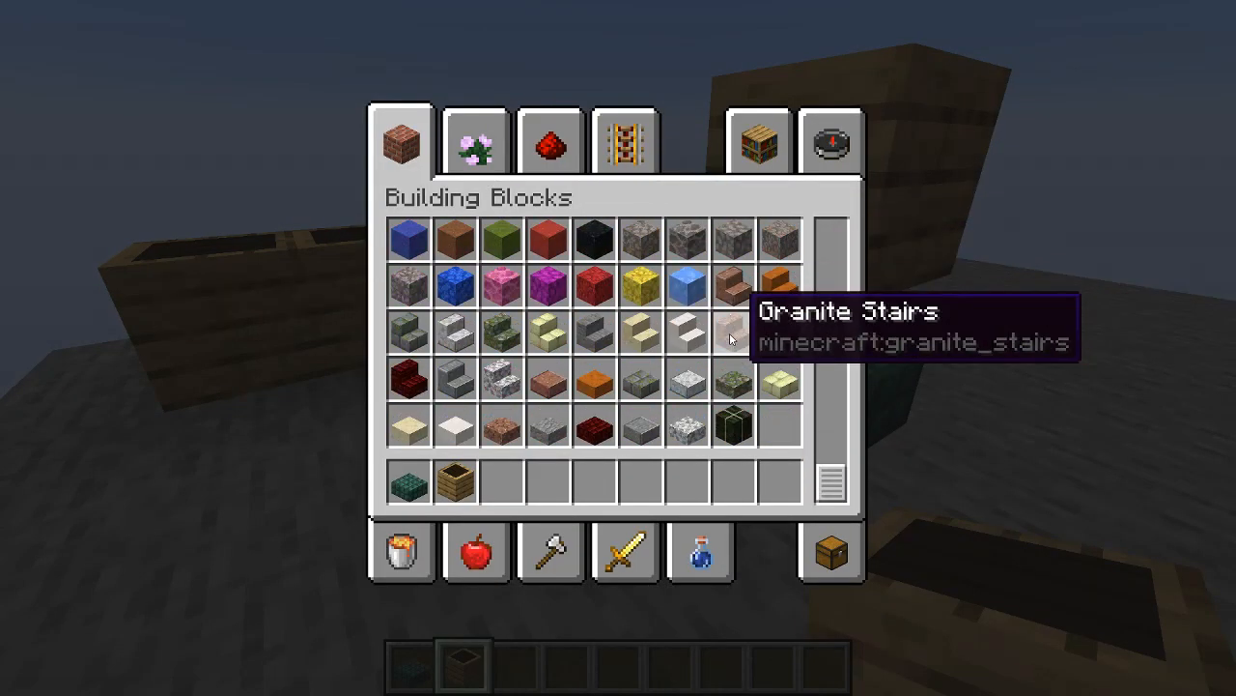
{"action": "left_click", "coordinate": [475, 143]}
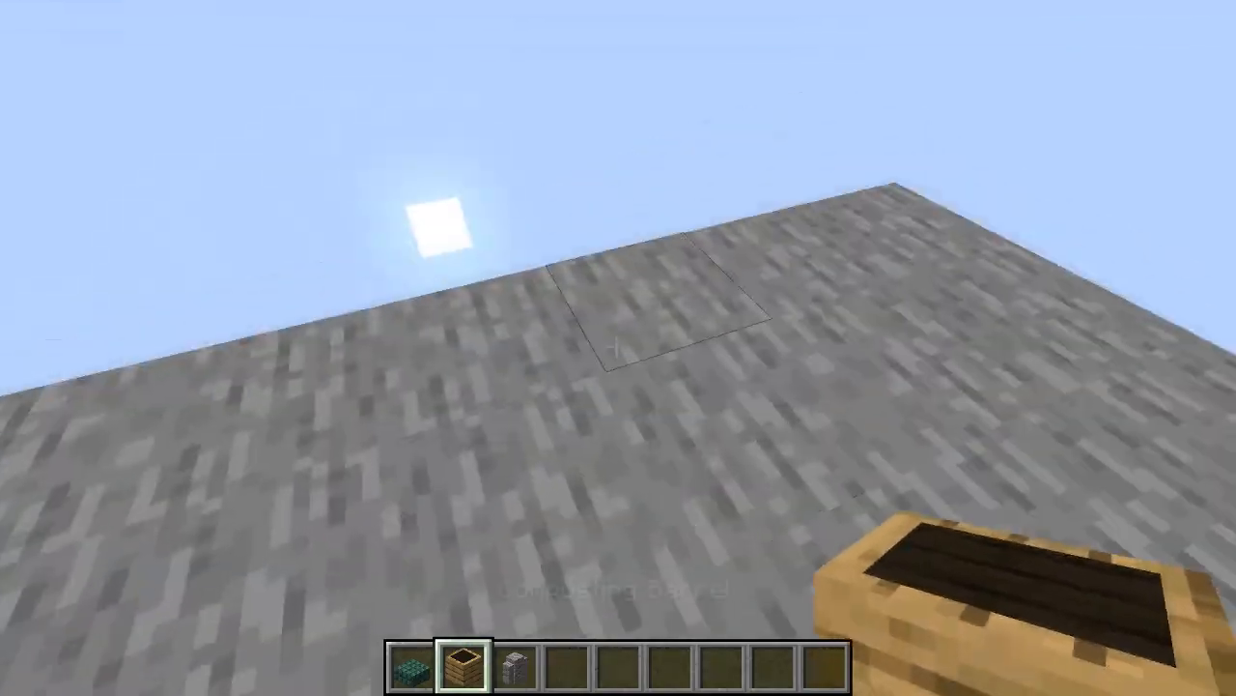
Take a Sheep Spawn Egg from Miscellaneous, spawn a sheep and place a barrel beside it
{"action": "key", "text": "e"}
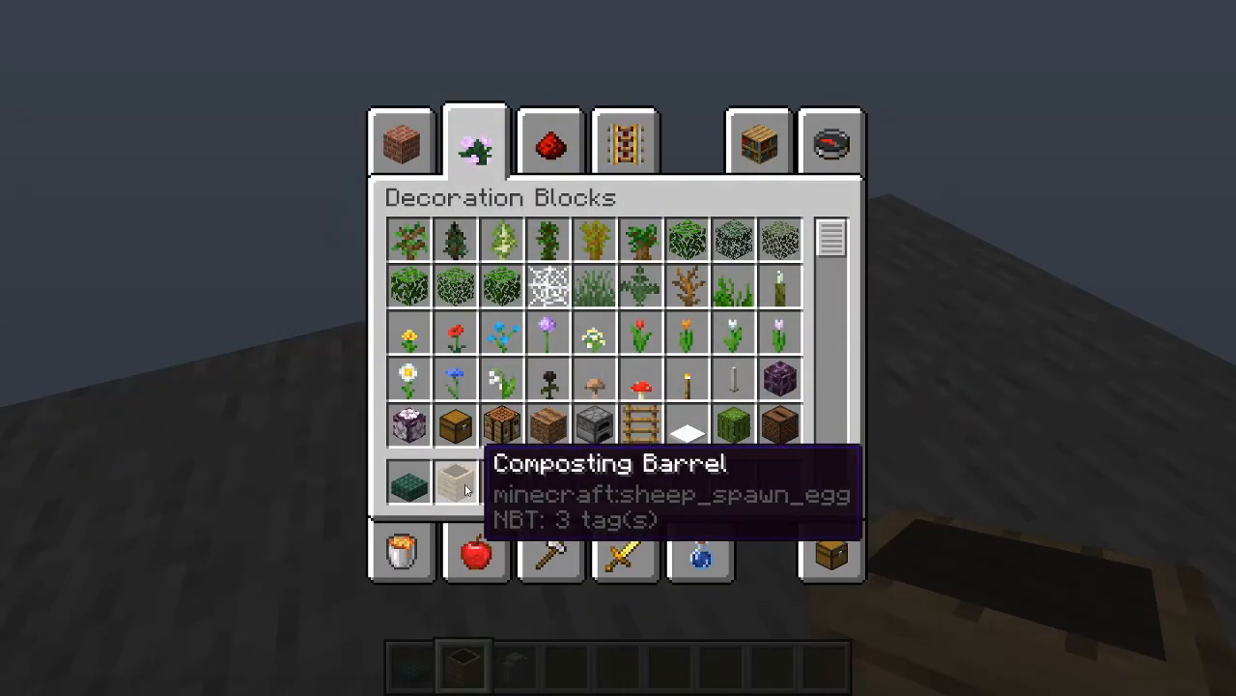
{"action": "left_click", "coordinate": [761, 141]}
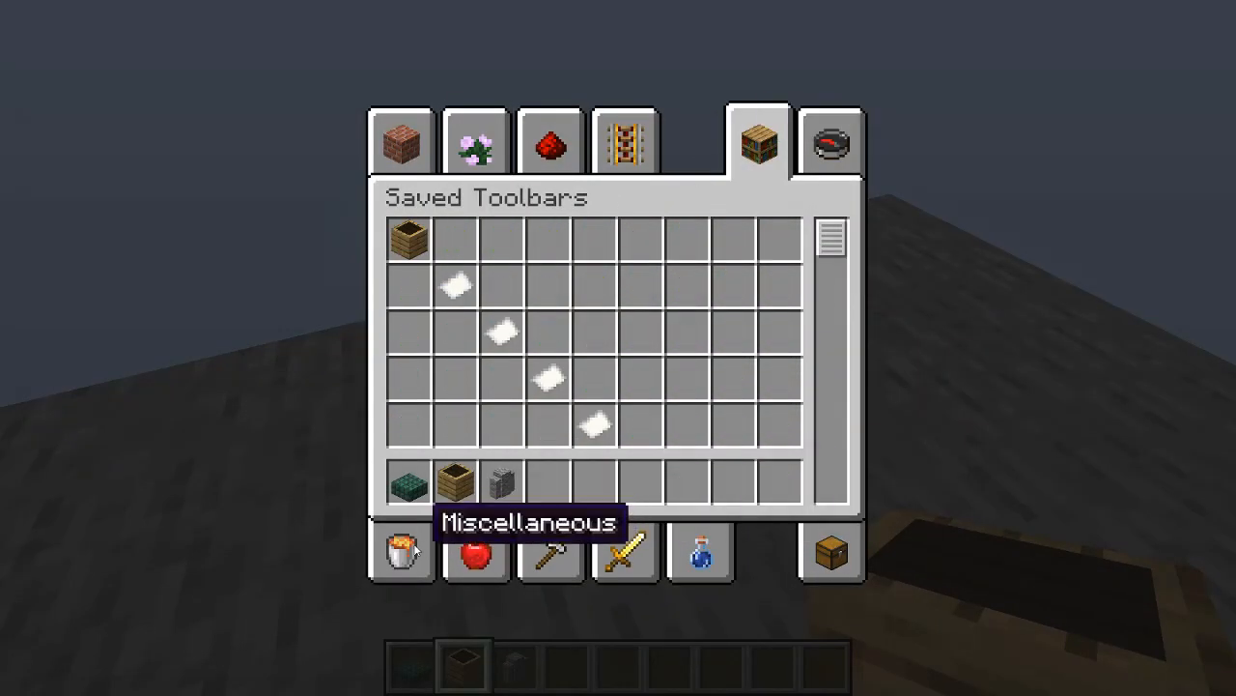
{"action": "left_click", "coordinate": [761, 143]}
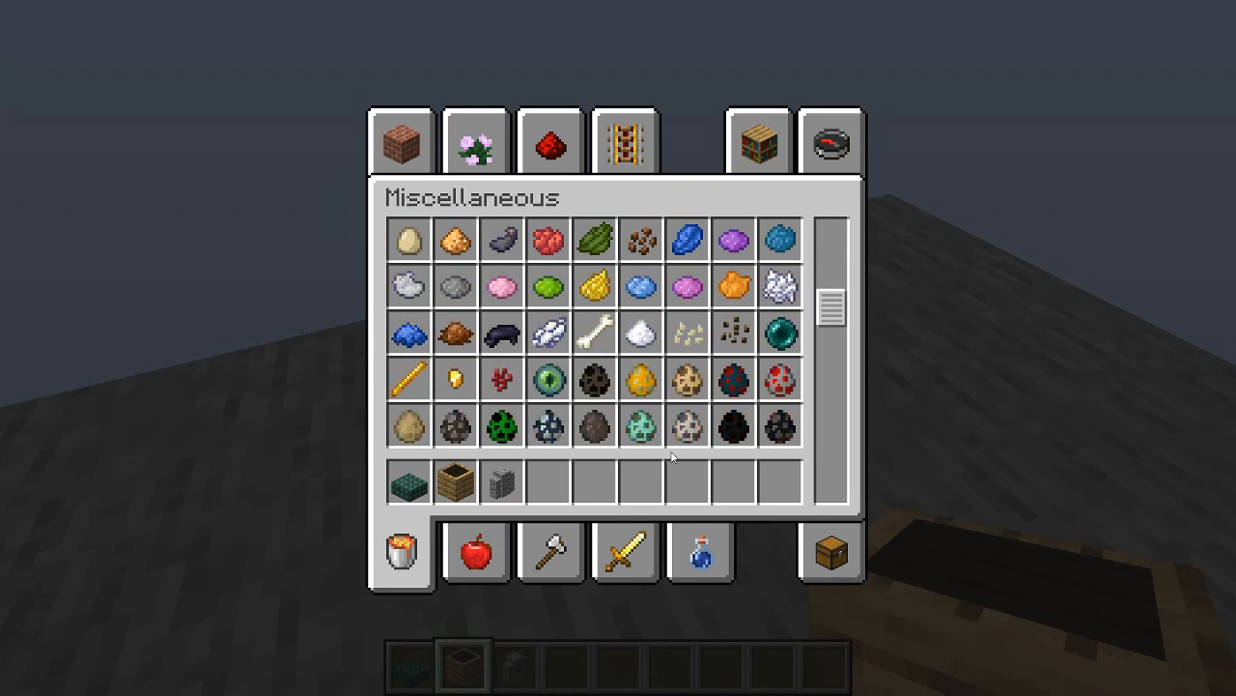
{"action": "scroll", "scroll_direction": "down", "scroll_amount": 3}
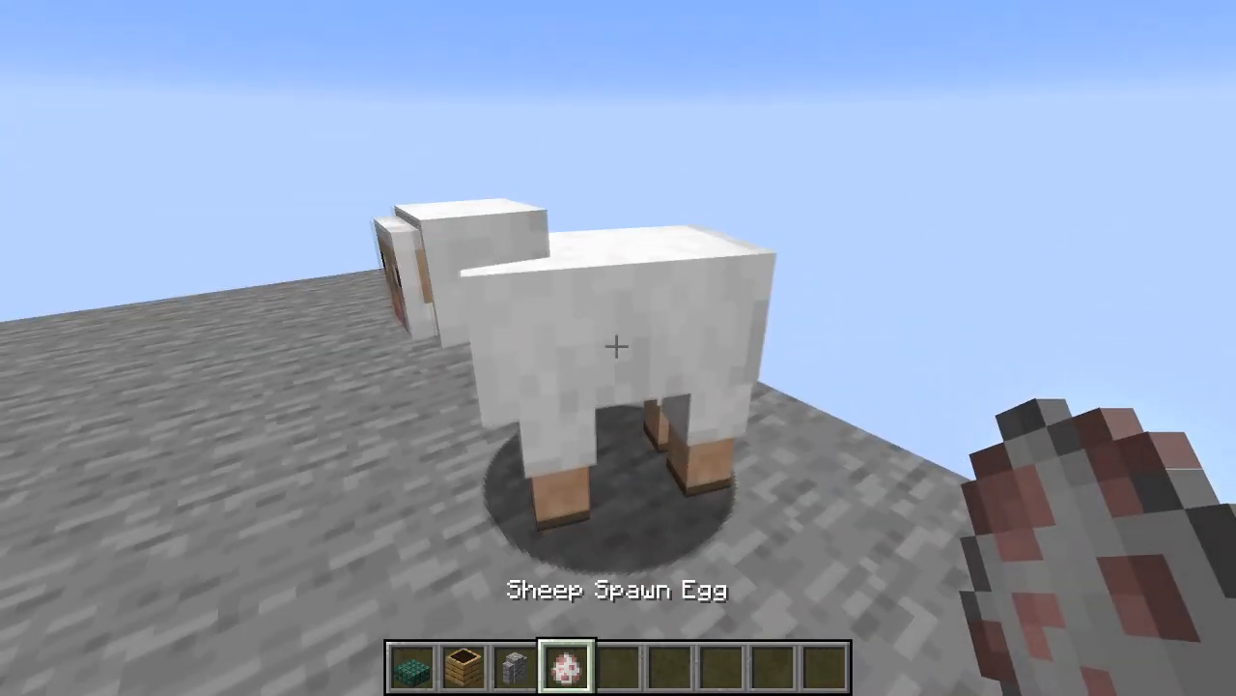
{"action": "key", "text": "e"}
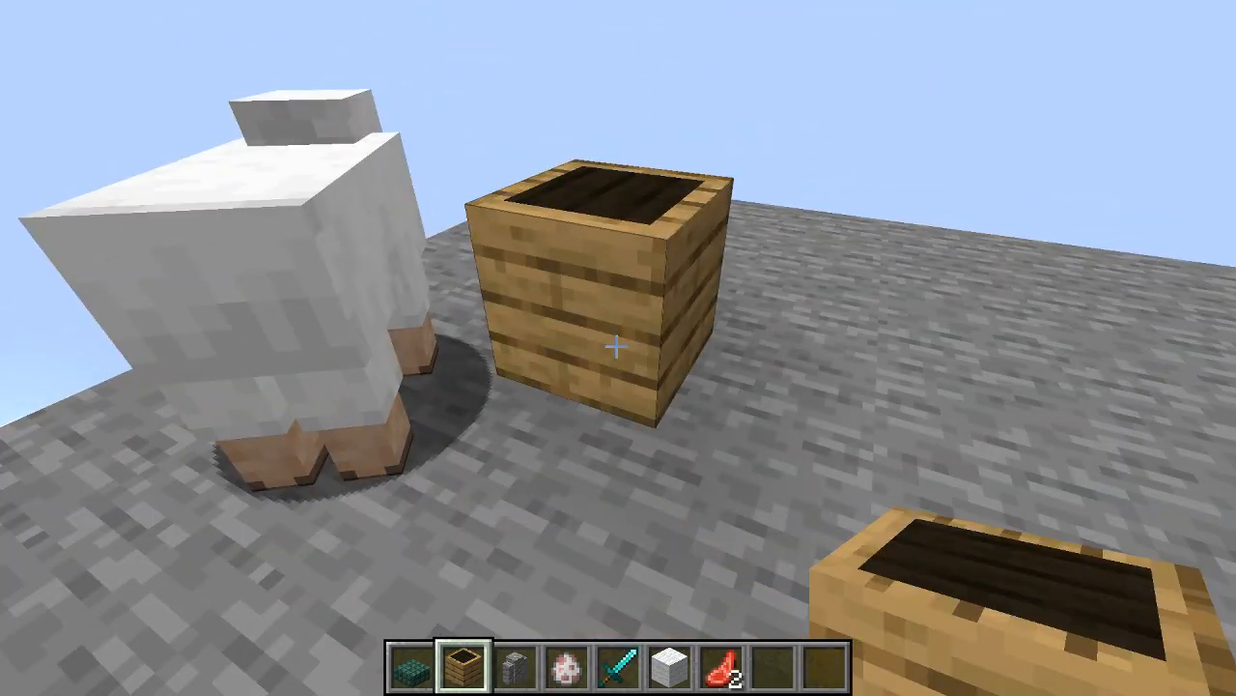
{"action": "key", "text": "5"}
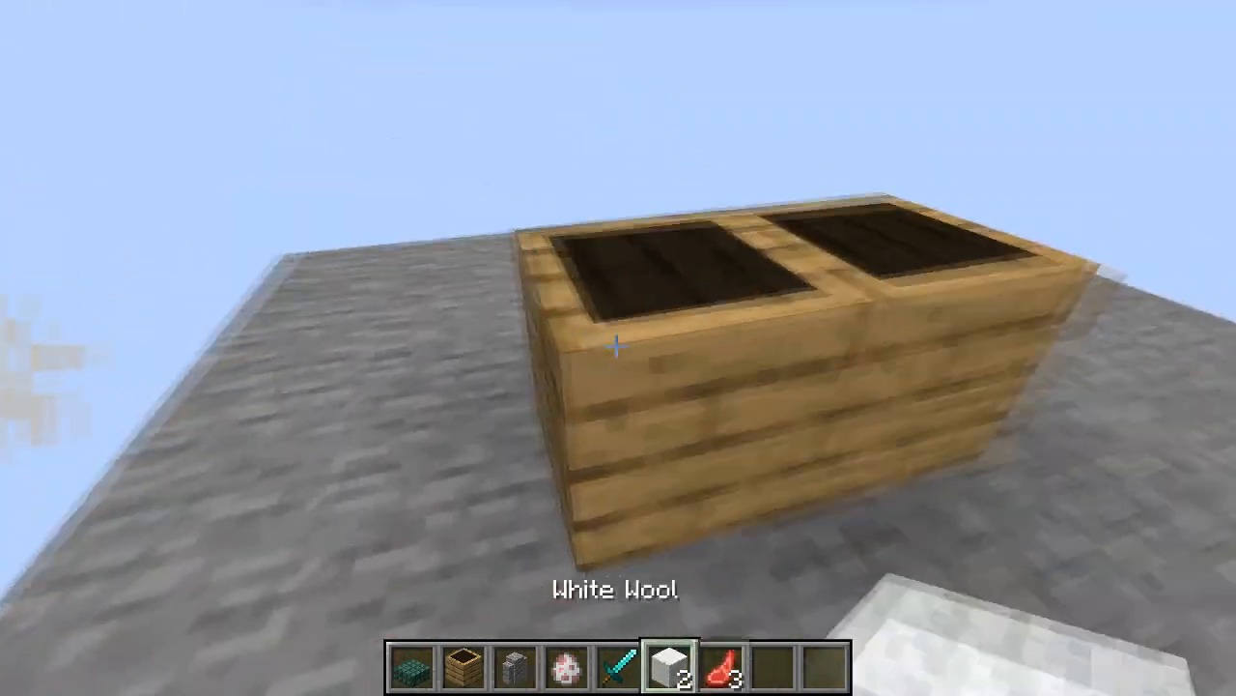
{"action": "key", "text": "e"}
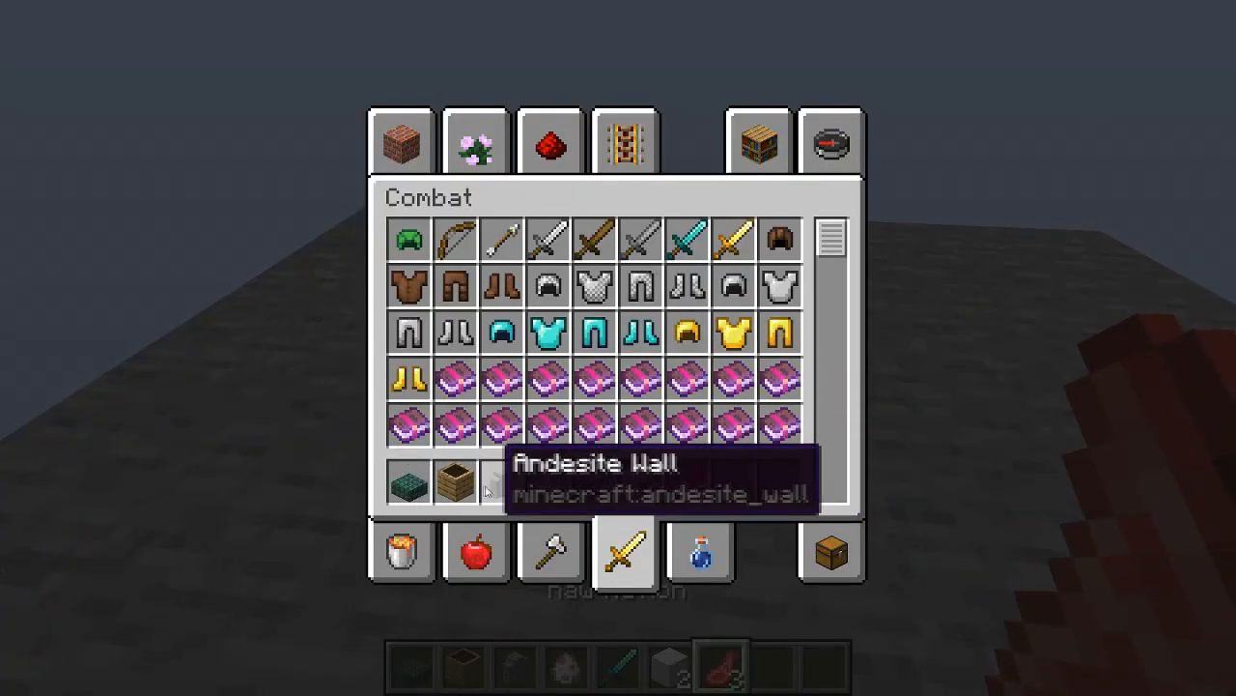
Leave the inventory to recall the /give sheep_spawn_egg command with CustomModelData:1 in chat
{"action": "key", "text": "Escape"}
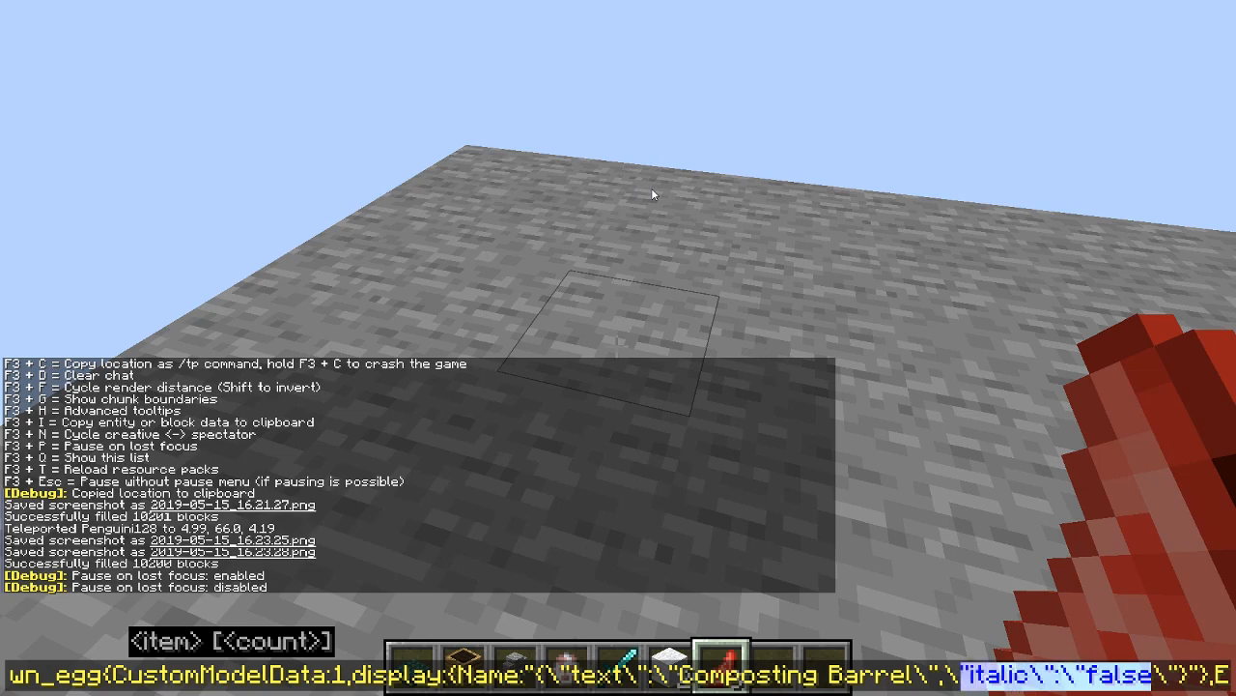
Search the creative inventory by name to find an anvil for renaming the raw mutton
{"action": "key", "text": "e"}
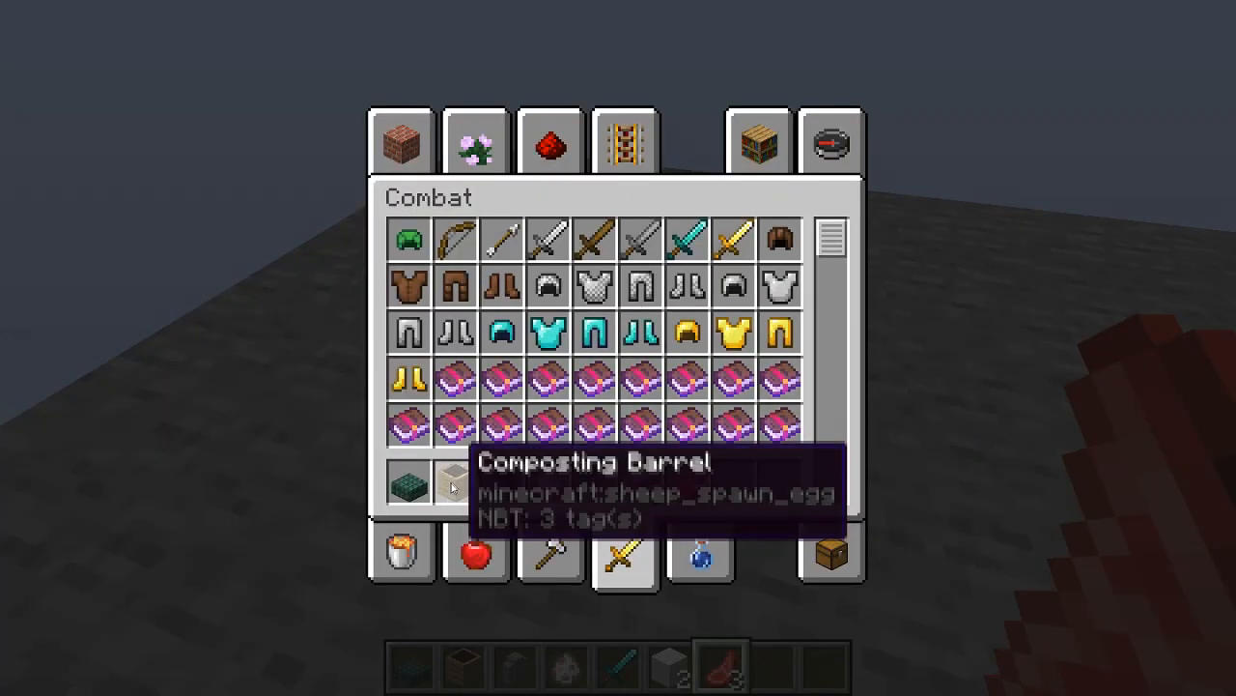
{"action": "left_click", "coordinate": [828, 143]}
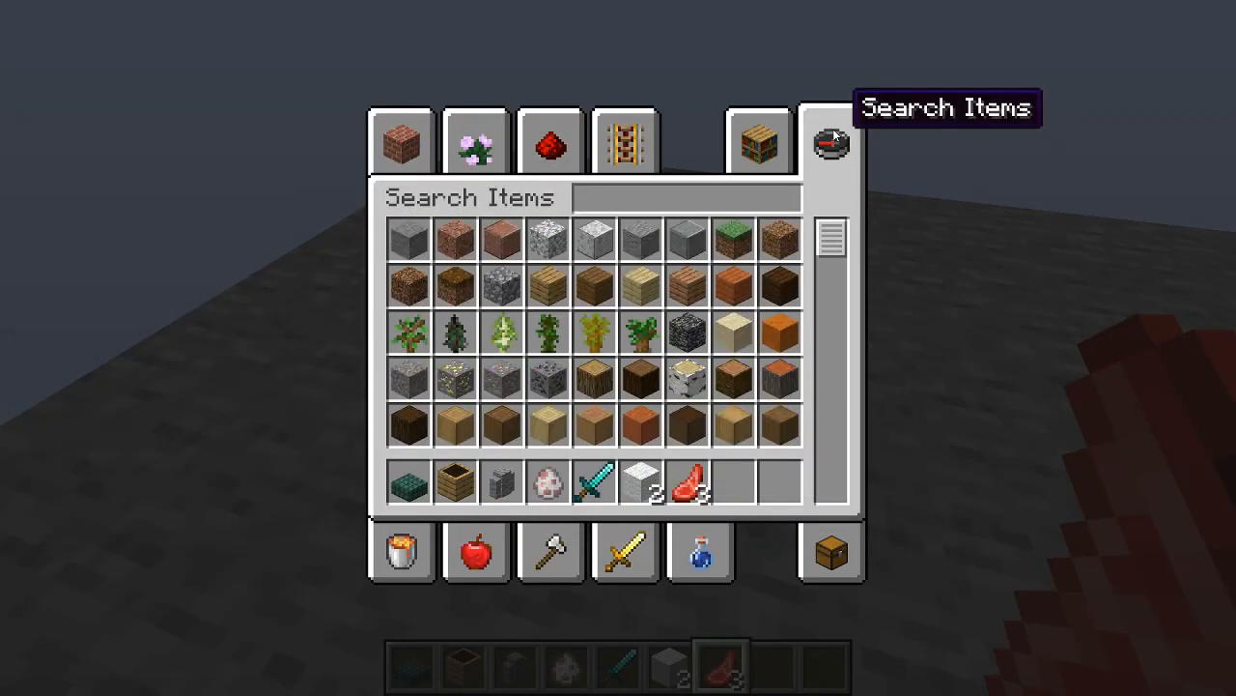
{"action": "type", "text": "an"}
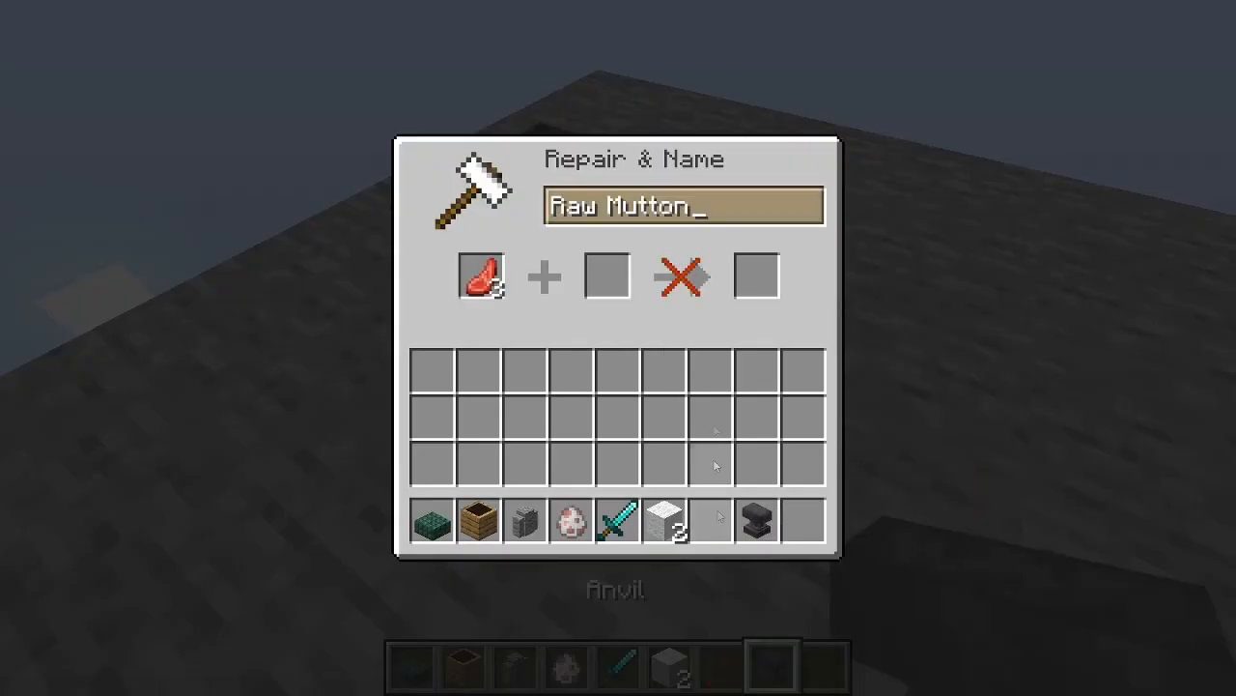
{"action": "type", "text": "balh"}
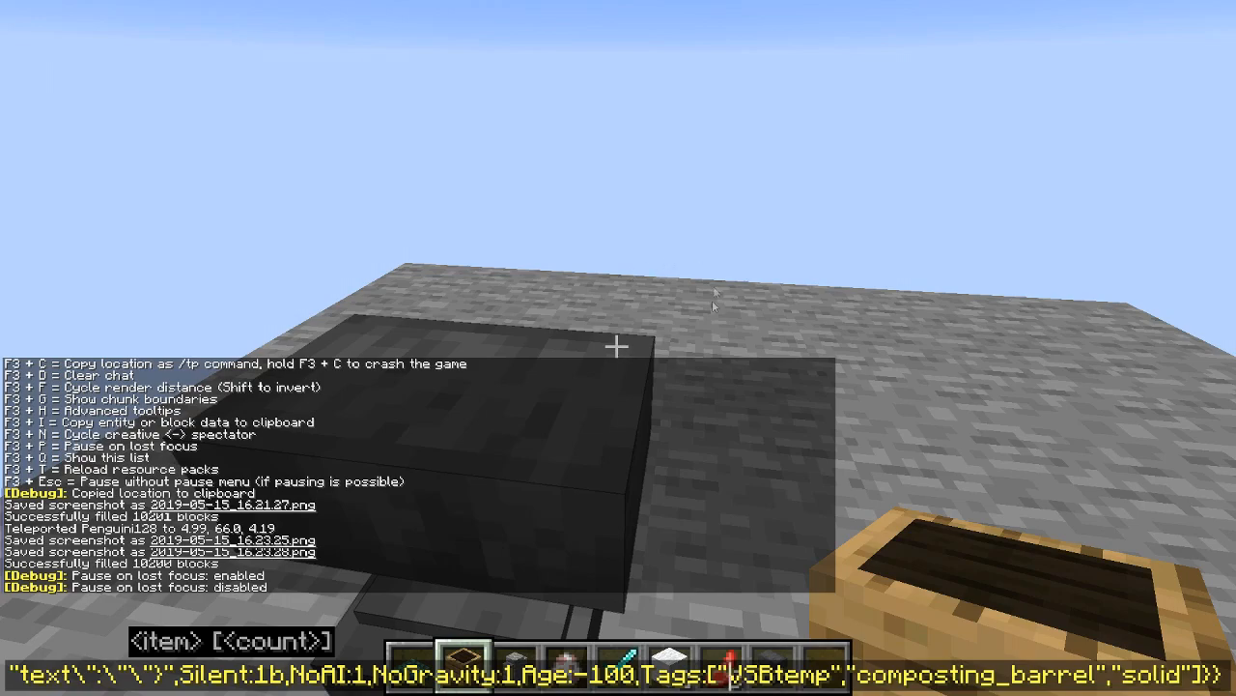
{"action": "key", "text": "F3"}
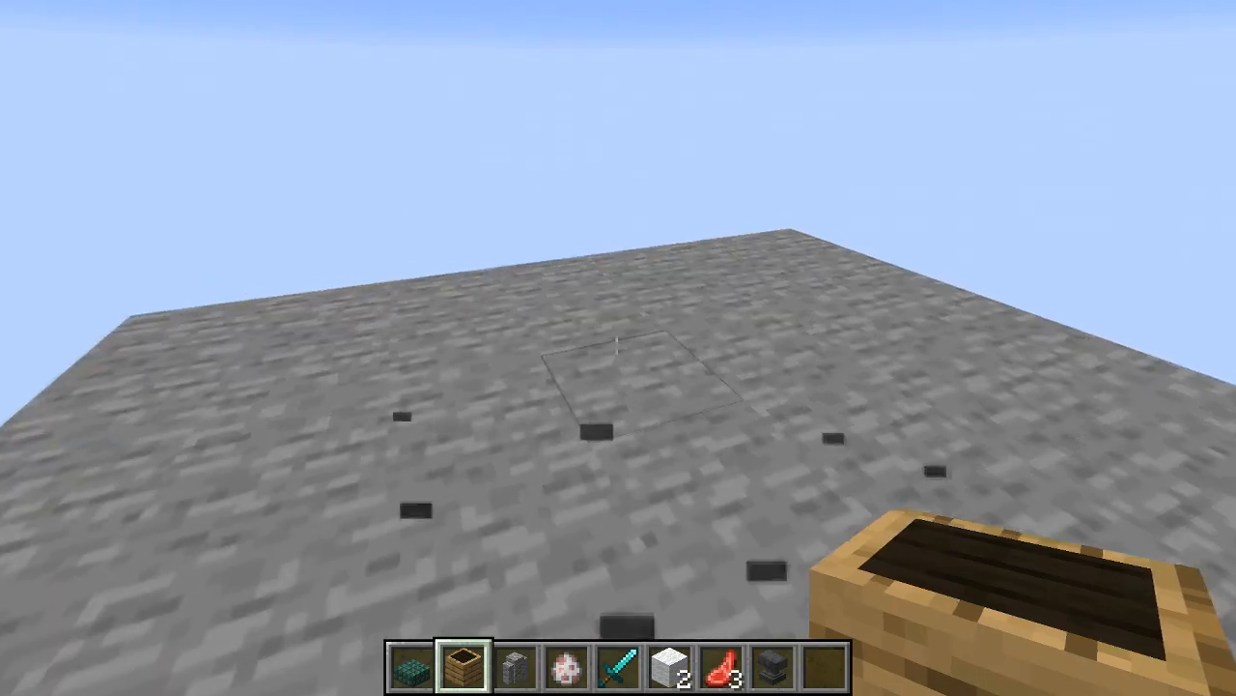
{"action": "key", "text": "e"}
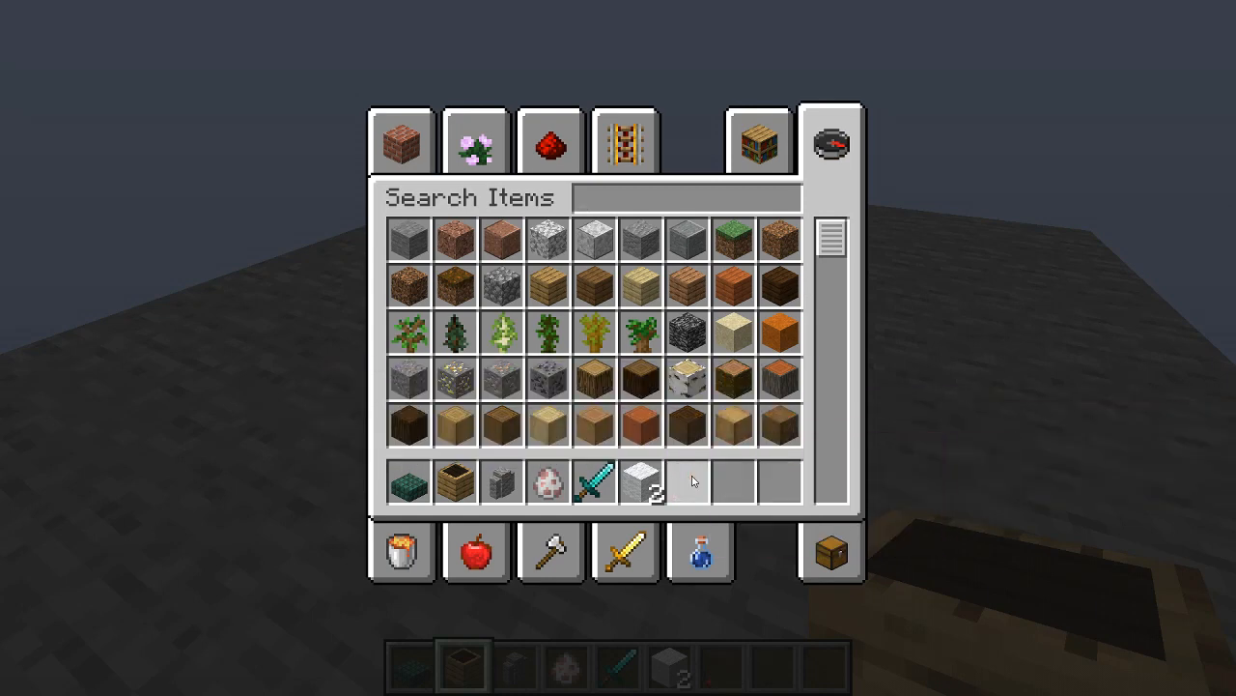
{"action": "mouse_move", "coordinate": [406, 485]}
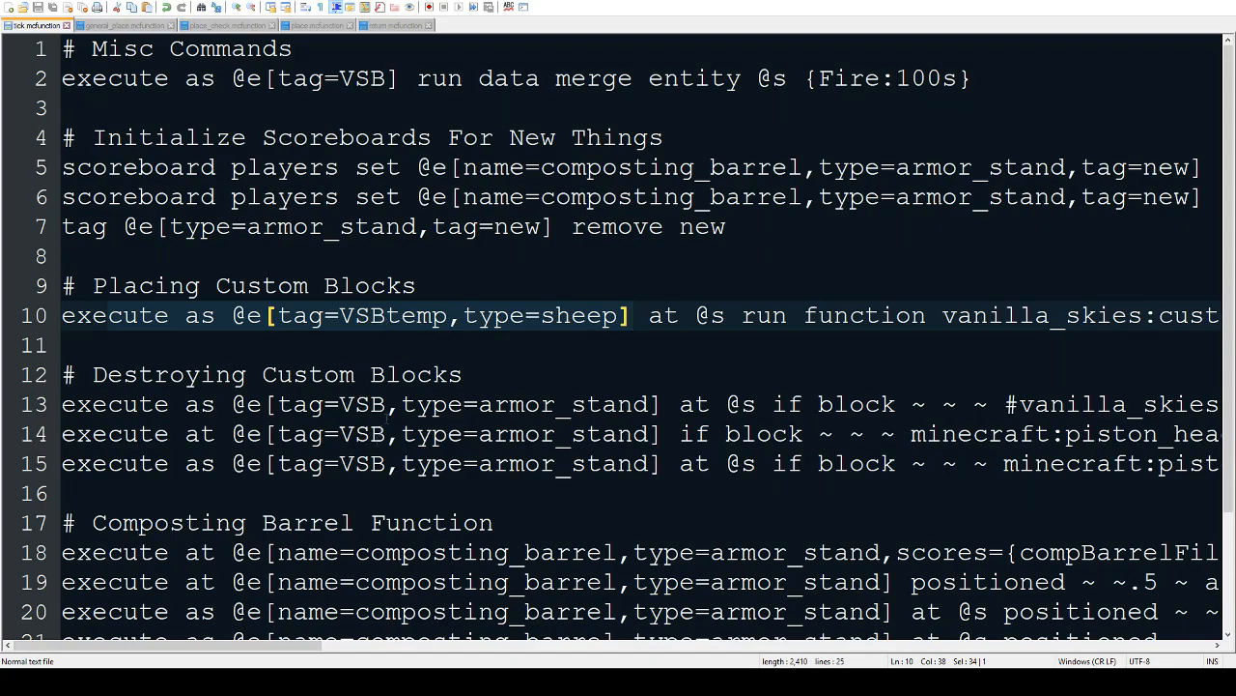
Scroll right along the execute as @e[tag=VSBtemp,type=sheep] line to show its full command
{"action": "scroll", "scroll_direction": "right", "scroll_amount": 3}
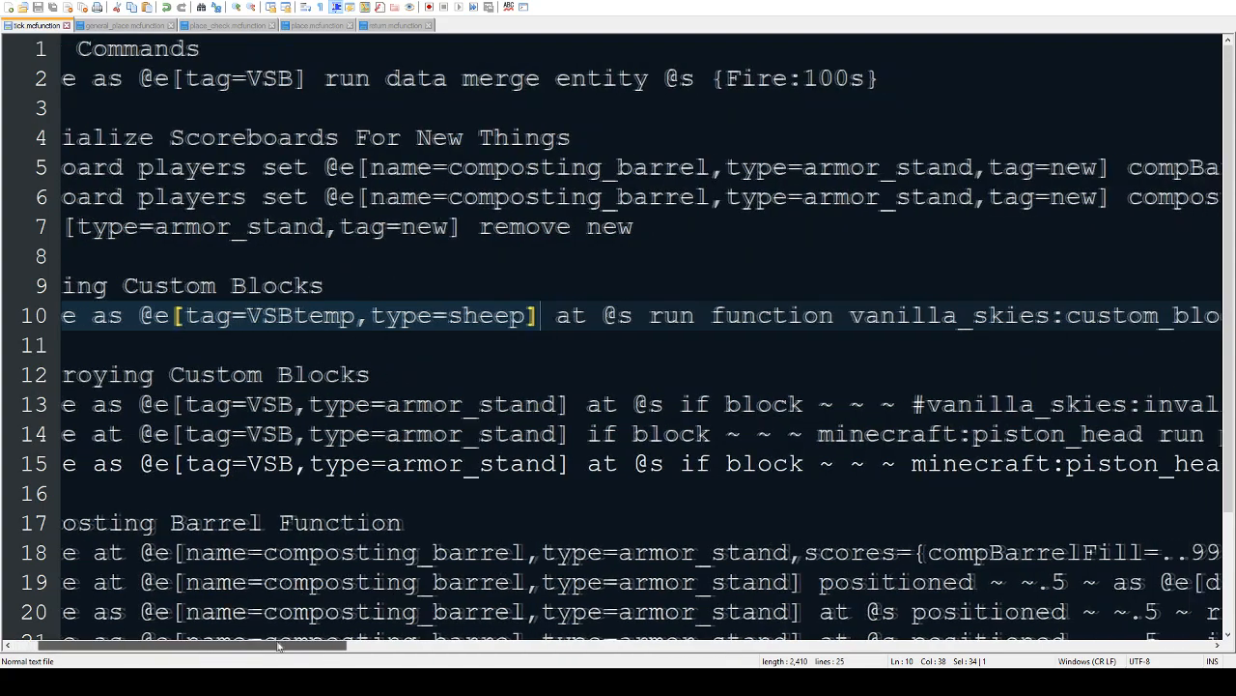
{"action": "scroll", "scroll_direction": "right", "scroll_amount": 3}
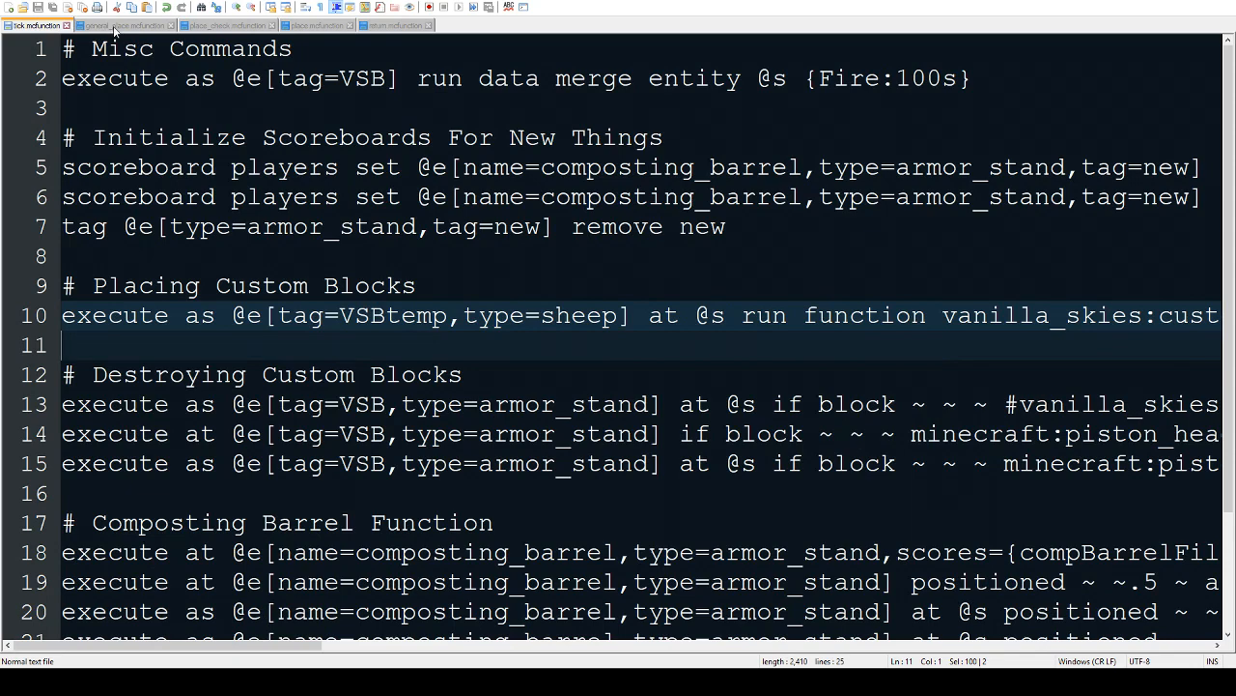
{"action": "left_click", "coordinate": [126, 25]}
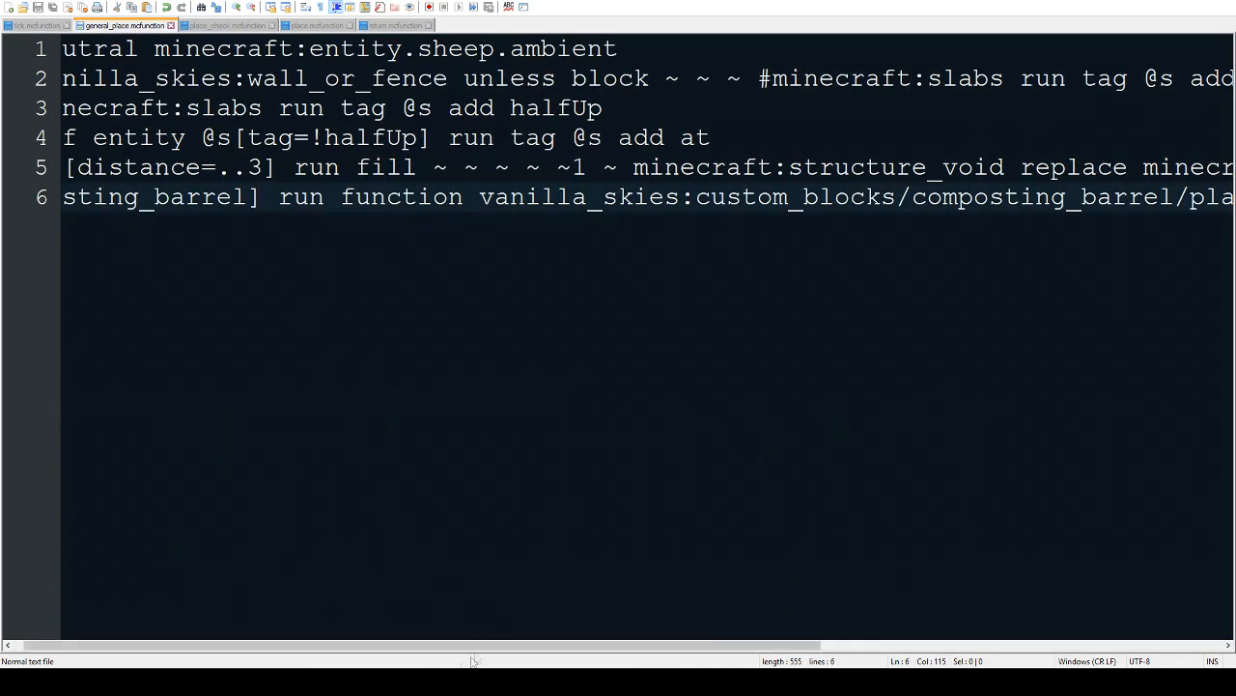
{"action": "scroll", "scroll_direction": "left", "scroll_amount": 3}
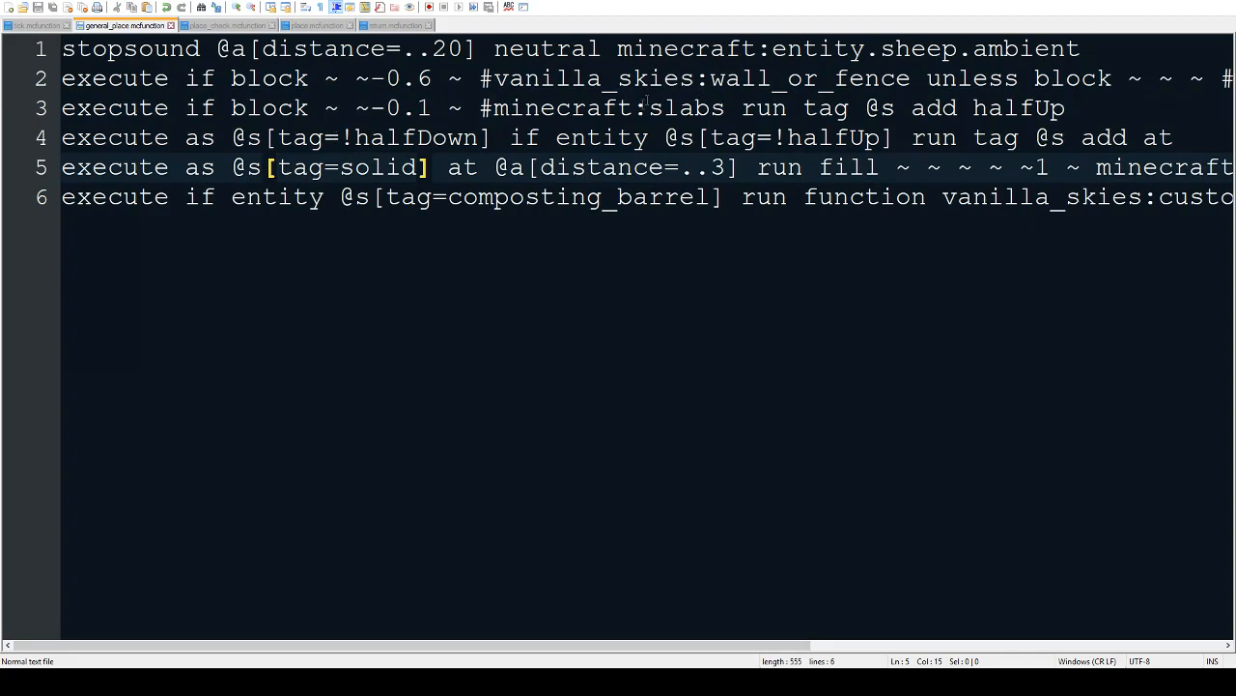
{"action": "mouse_move", "coordinate": [365, 631]}
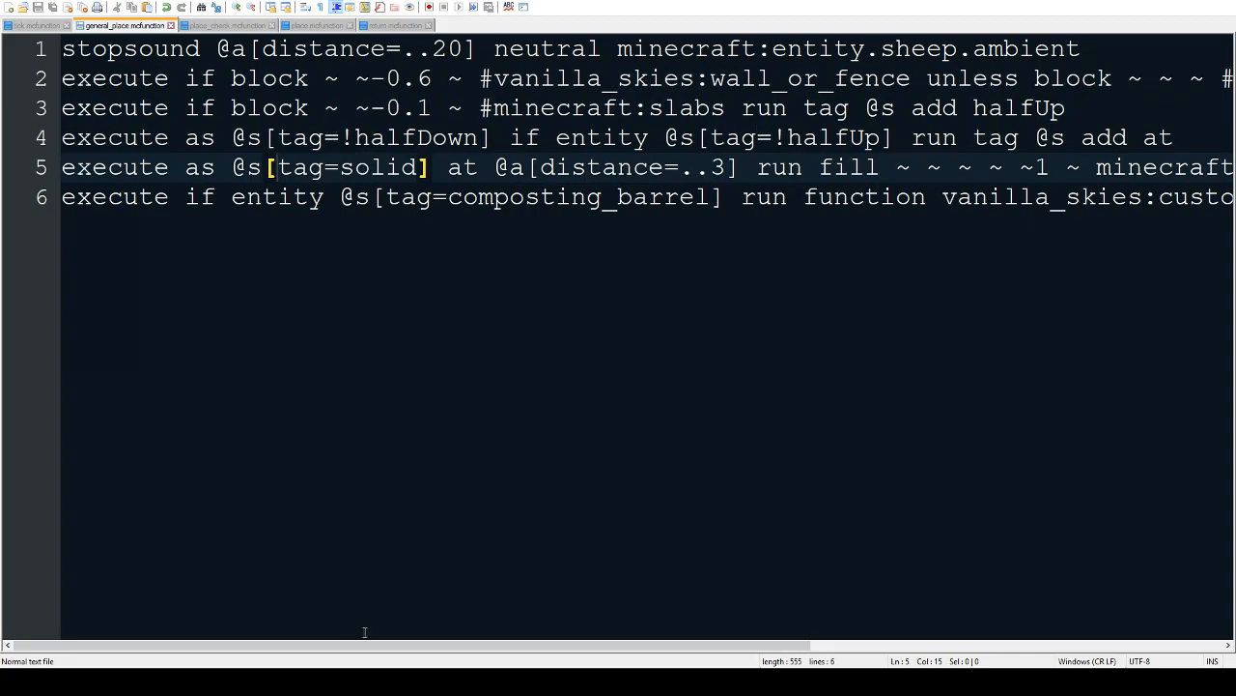
{"action": "scroll", "scroll_direction": "right", "scroll_amount": 3}
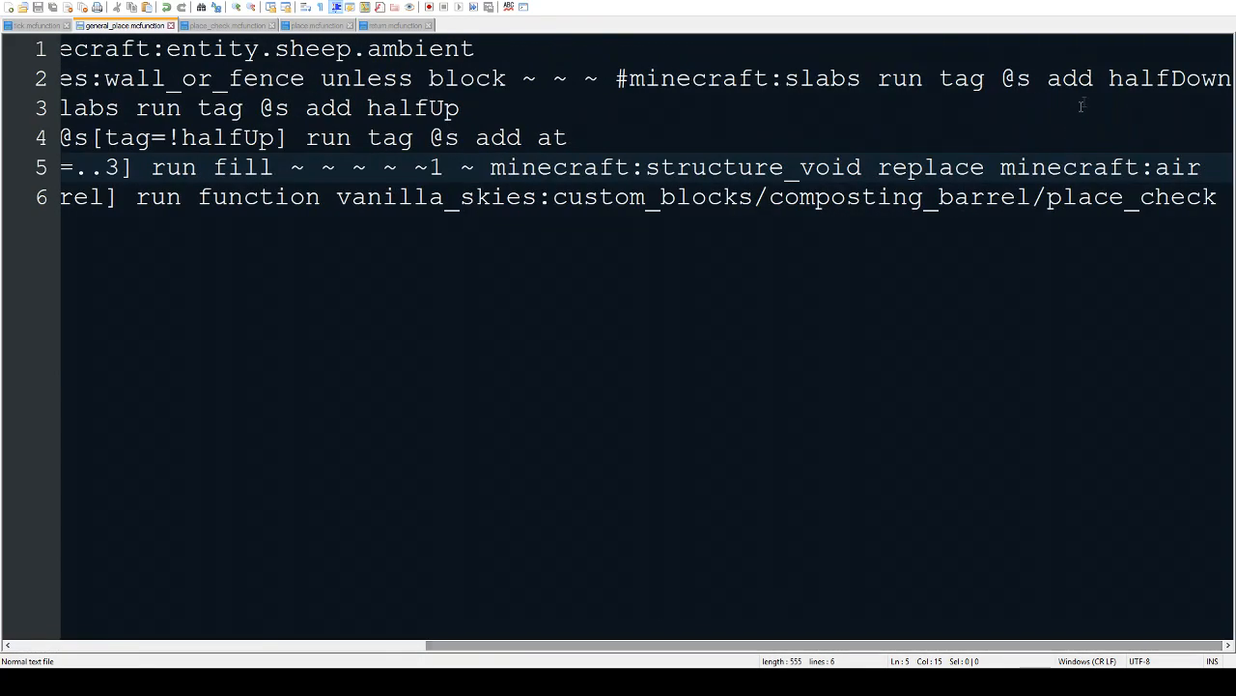
{"action": "left_click", "coordinate": [375, 108]}
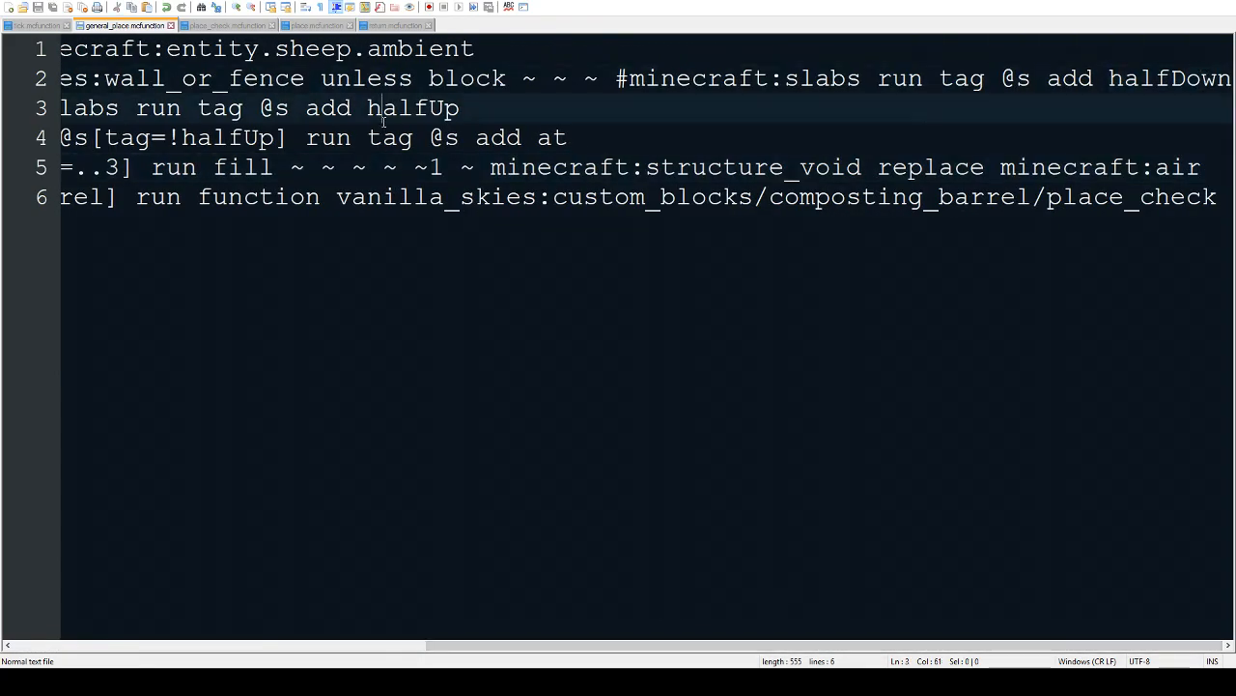
{"action": "double_click", "coordinate": [551, 137]}
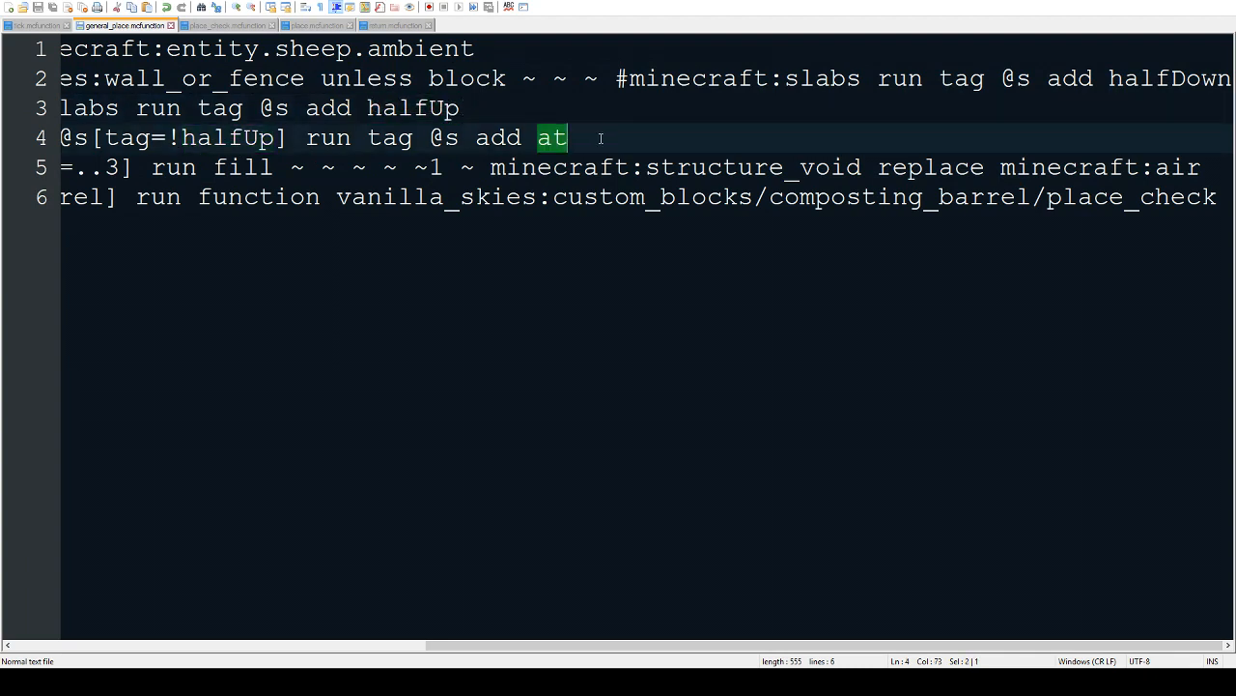
{"action": "left_click", "coordinate": [568, 138]}
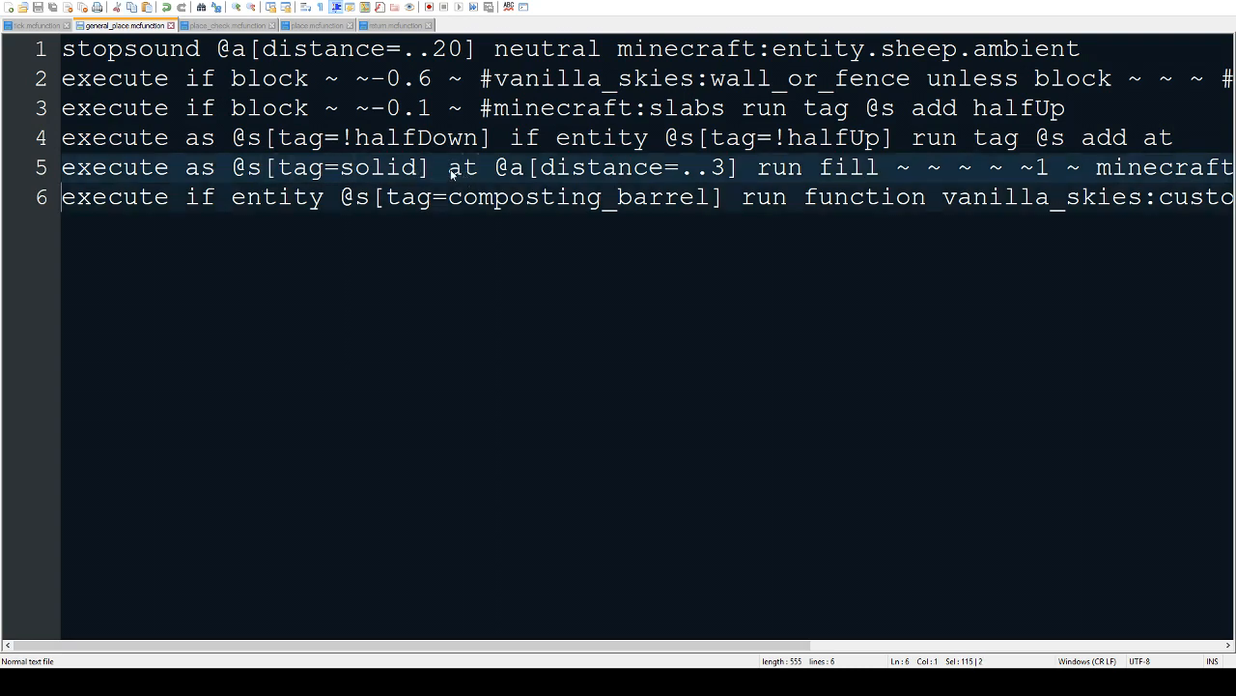
{"action": "left_click", "coordinate": [449, 166]}
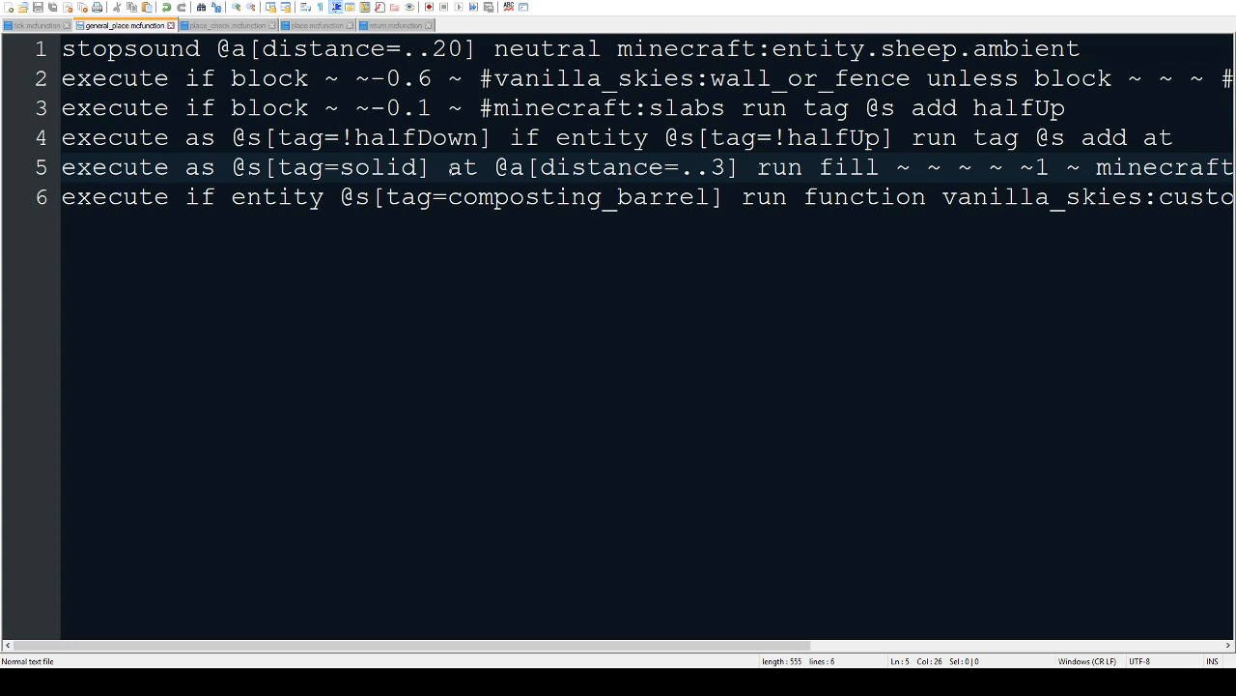
{"action": "left_click", "coordinate": [568, 166]}
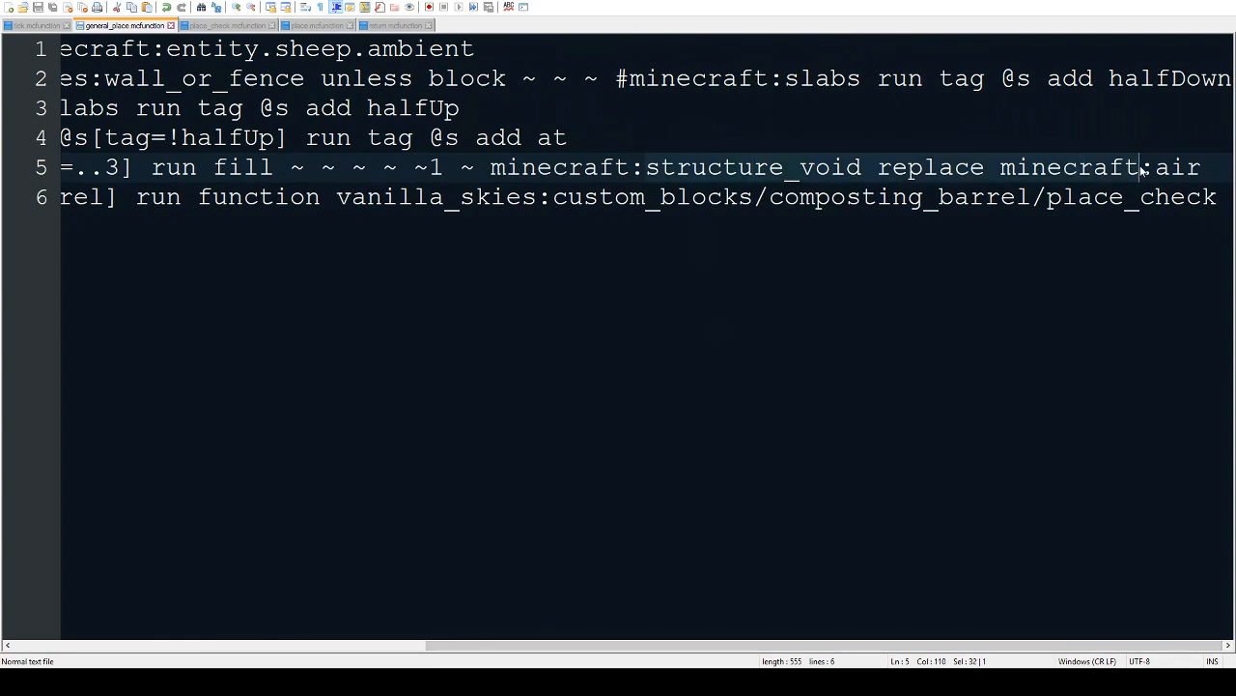
{"action": "left_click", "coordinate": [1109, 166]}
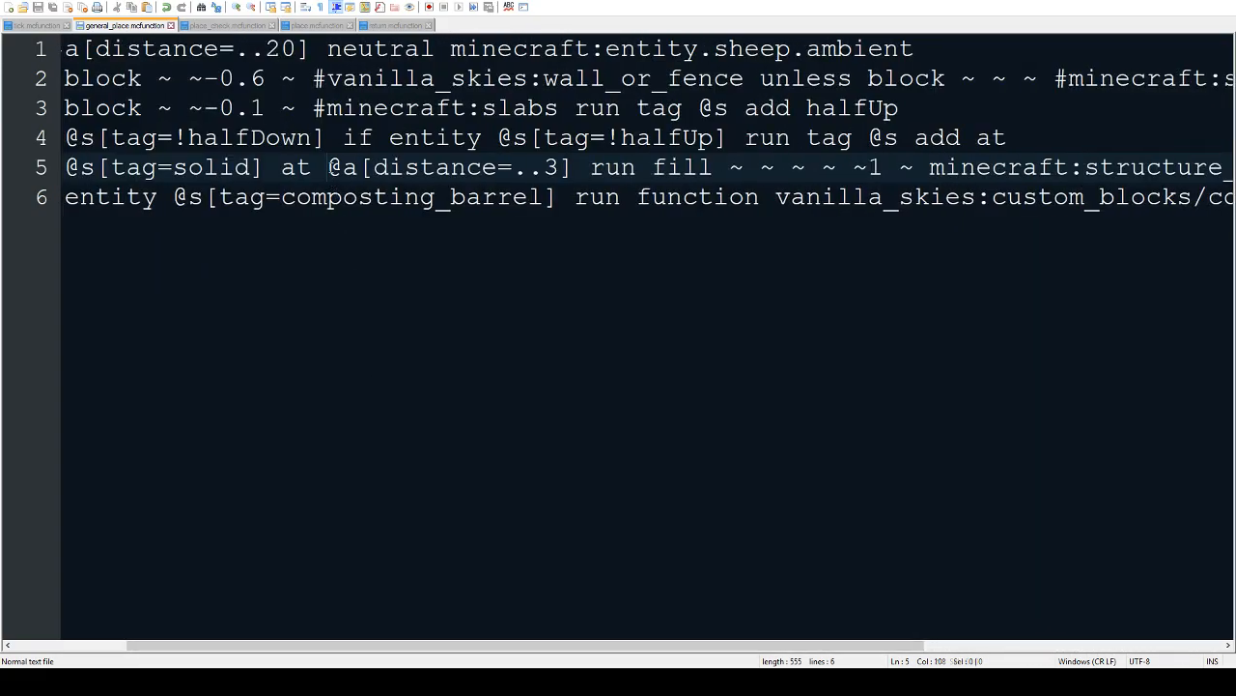
{"action": "left_click", "coordinate": [580, 197]}
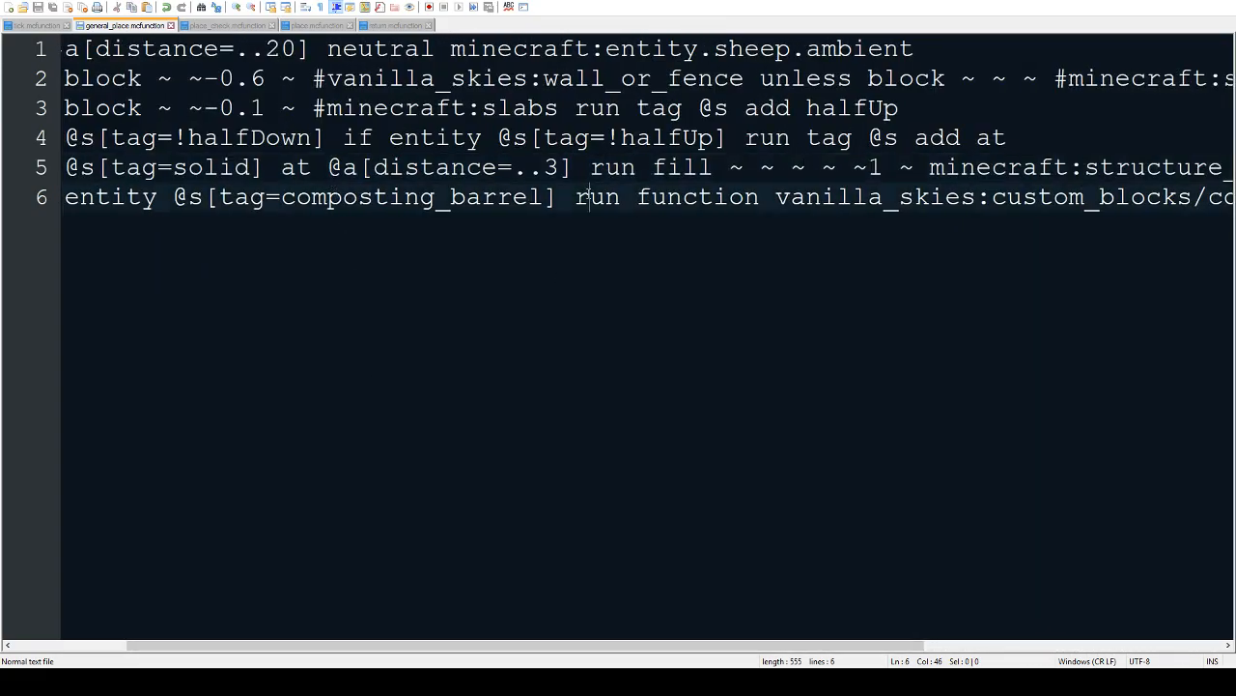
{"action": "scroll", "scroll_direction": "right", "scroll_amount": 3}
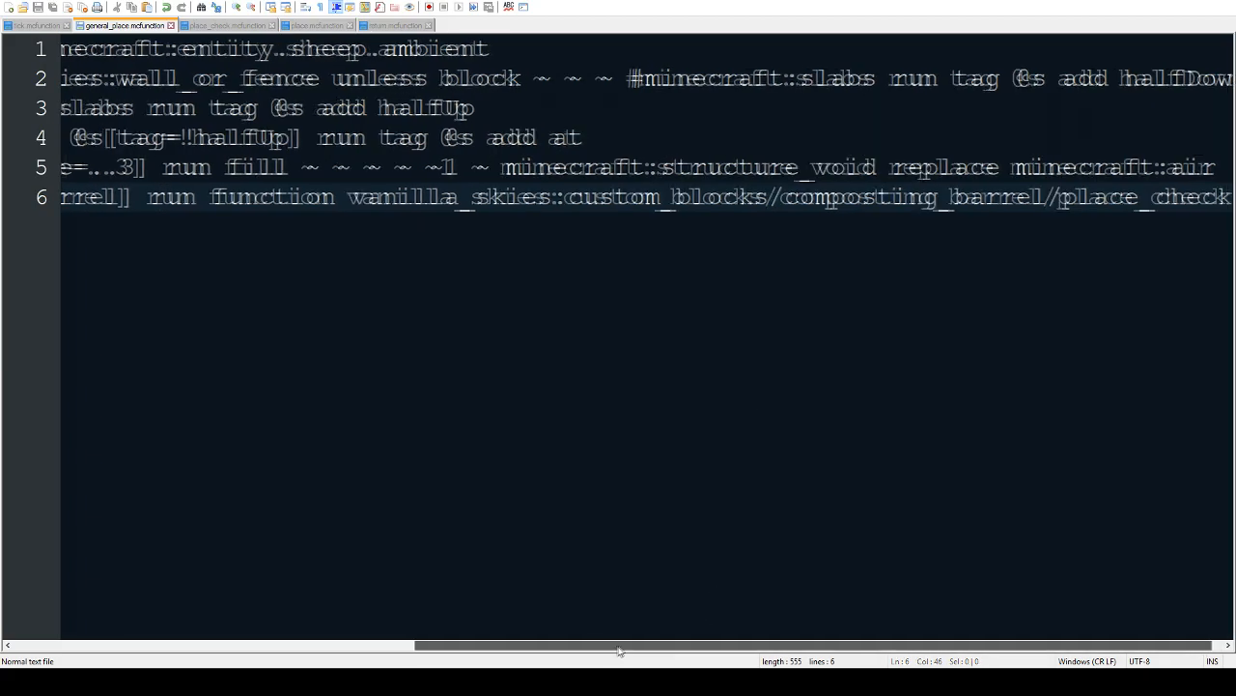
{"action": "scroll", "scroll_direction": "left", "scroll_amount": 3}
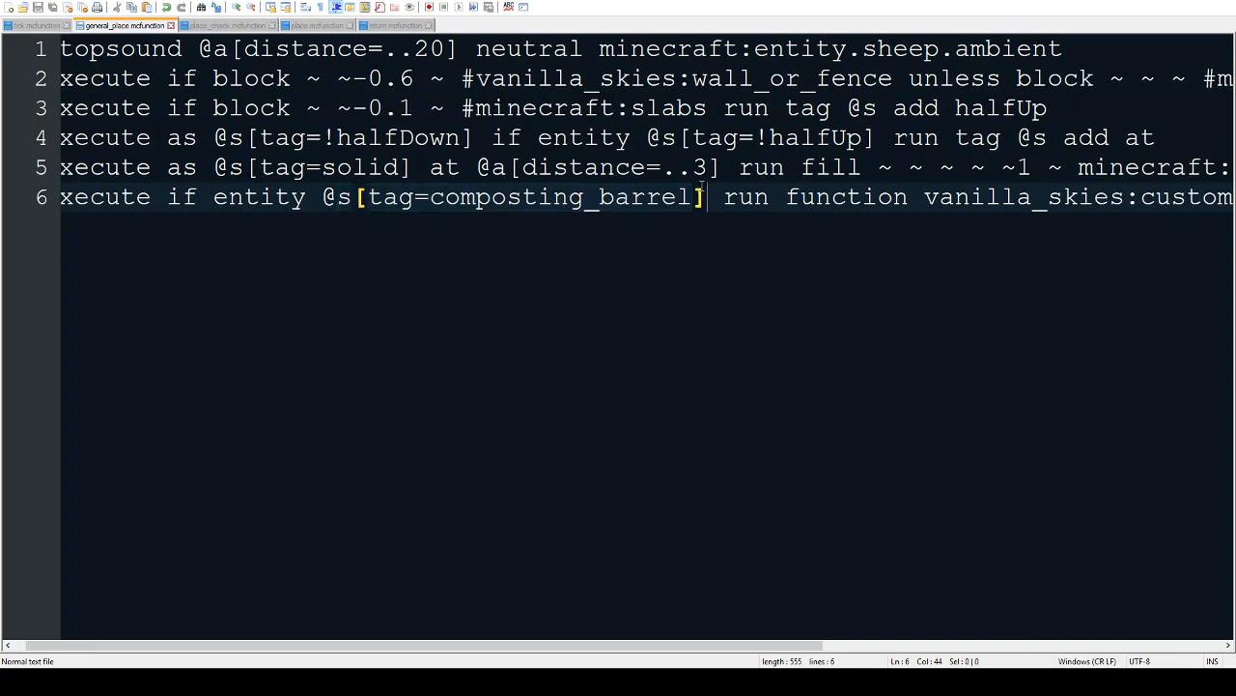
{"action": "scroll", "scroll_direction": "right", "scroll_amount": 3}
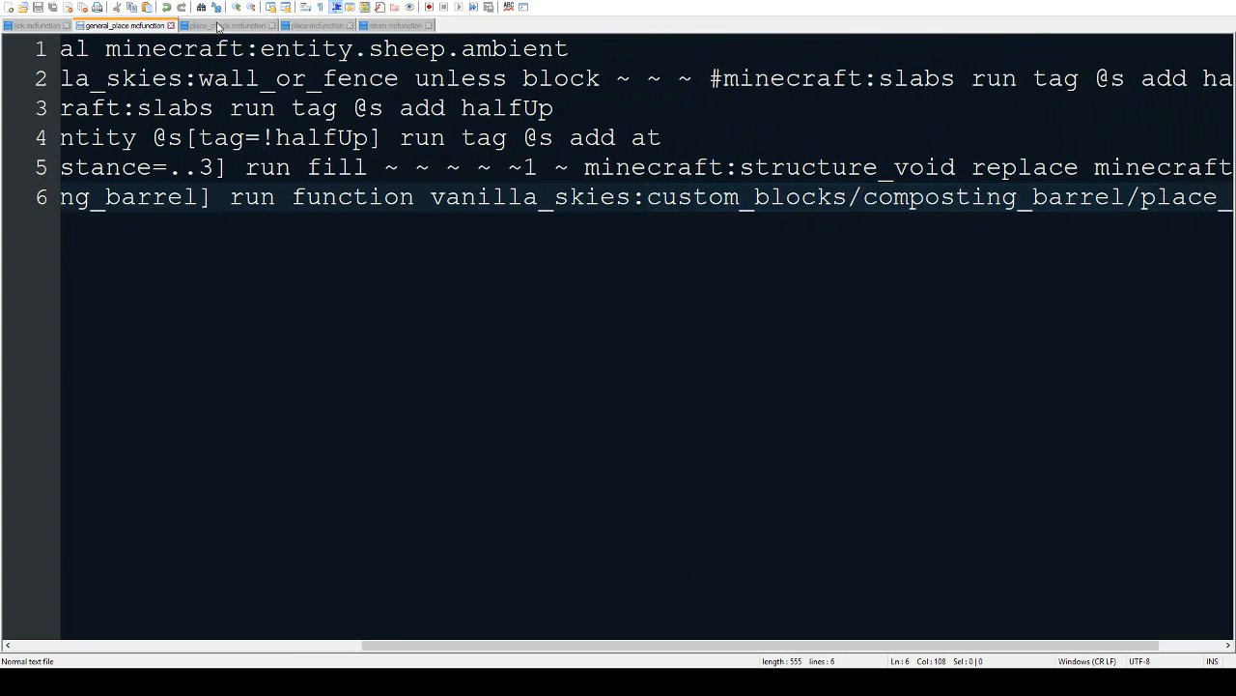
{"action": "left_click", "coordinate": [228, 26]}
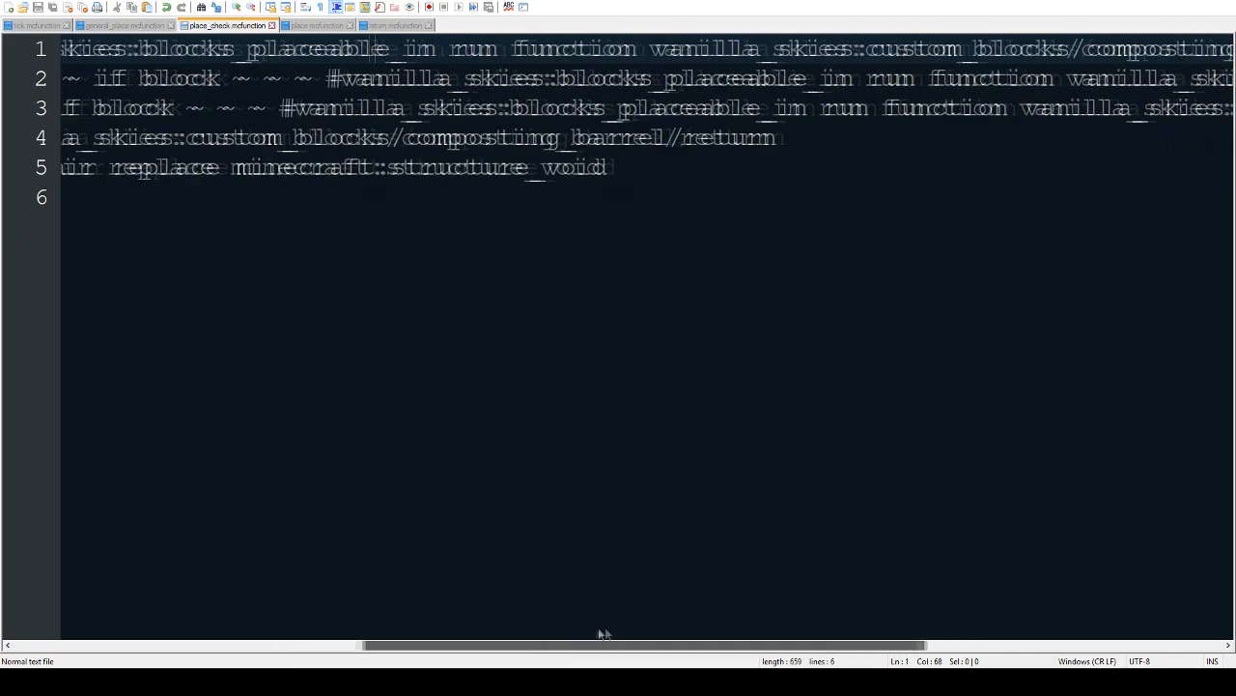
Scroll across place_check.mcfunction to show the teleport to y -1000 after the air fill
{"action": "scroll", "scroll_direction": "right", "scroll_amount": 3}
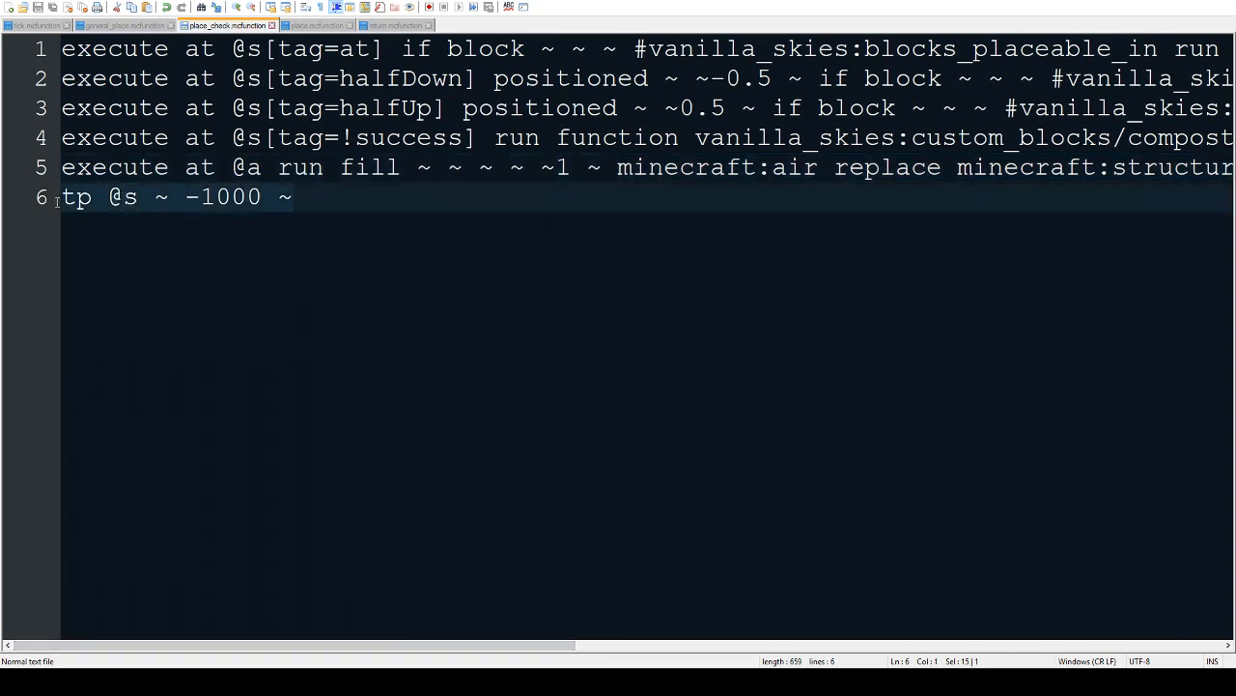
View place.mcfunction summoning the barrel armor stand and setting oak planks, then return to Minecraft
{"action": "left_click", "coordinate": [313, 25]}
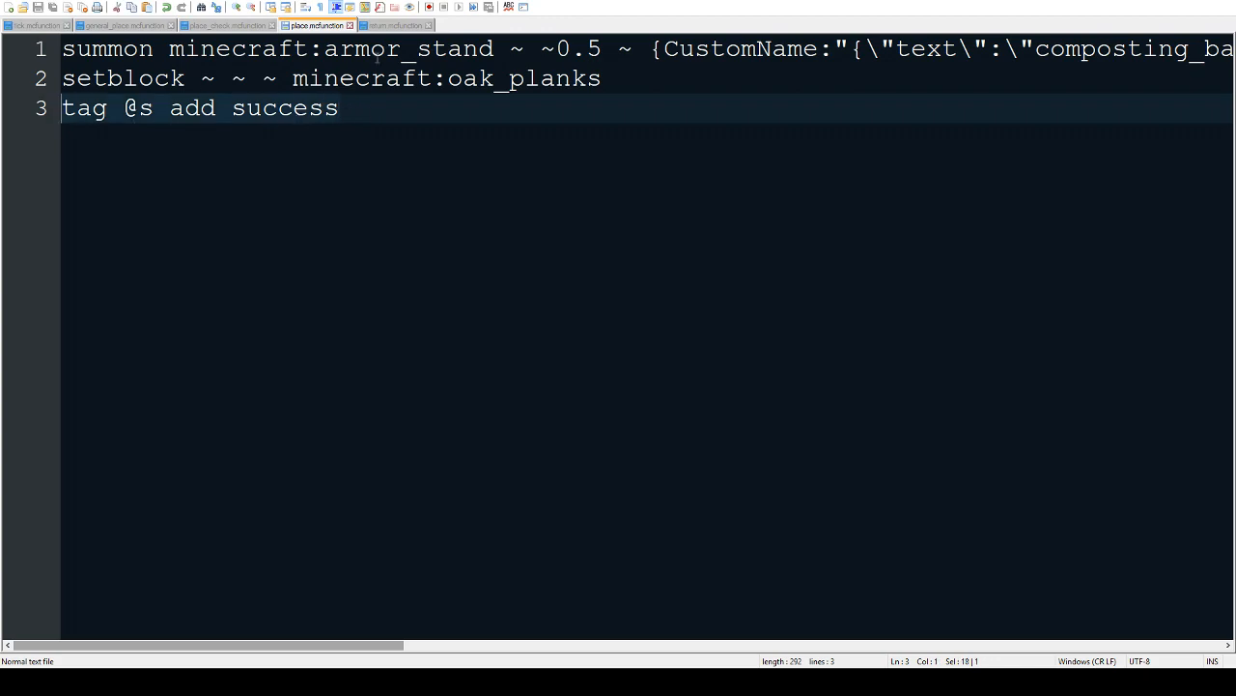
{"action": "left_click", "coordinate": [394, 25]}
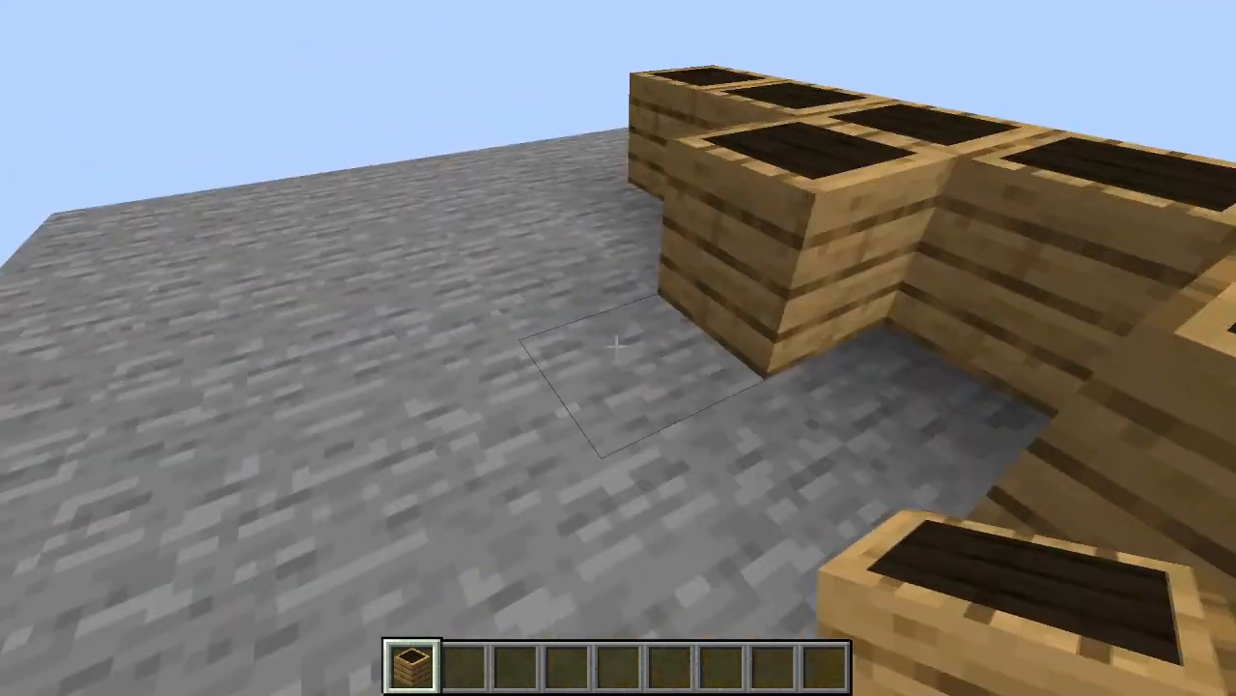
{"action": "mouse_move", "coordinate": [618, 348]}
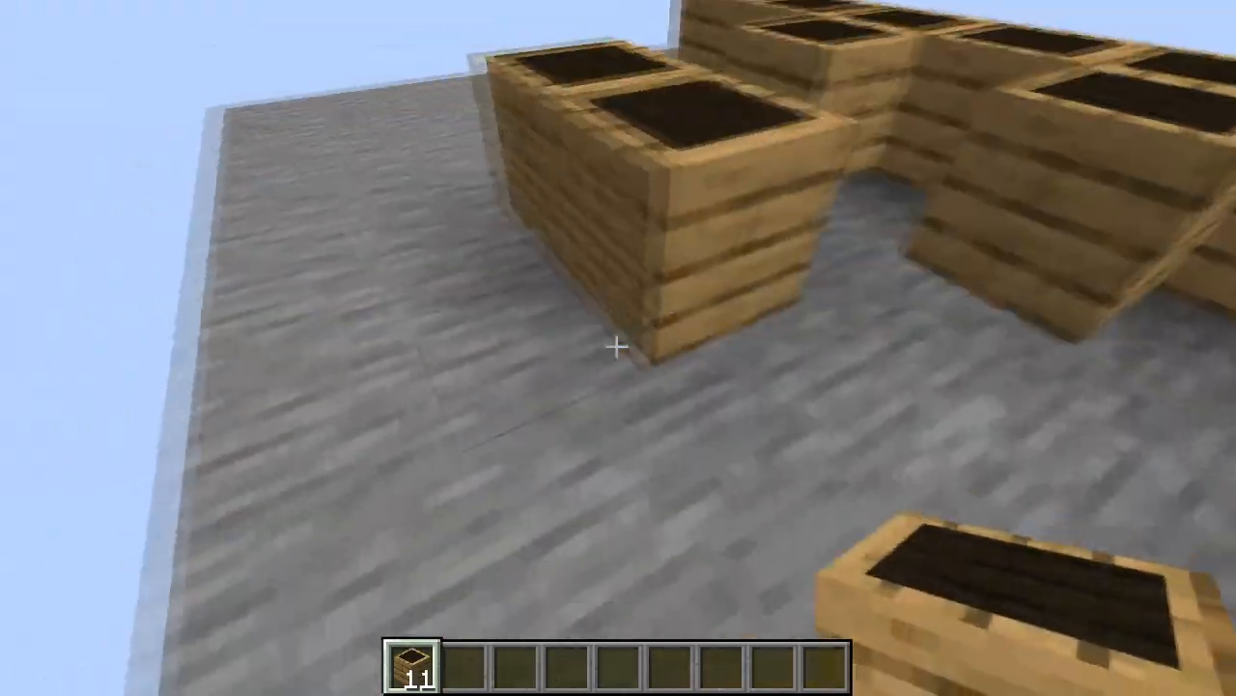
Take a cobweb from decoration blocks and search the inventory for torch and wall items
{"action": "key", "text": "e"}
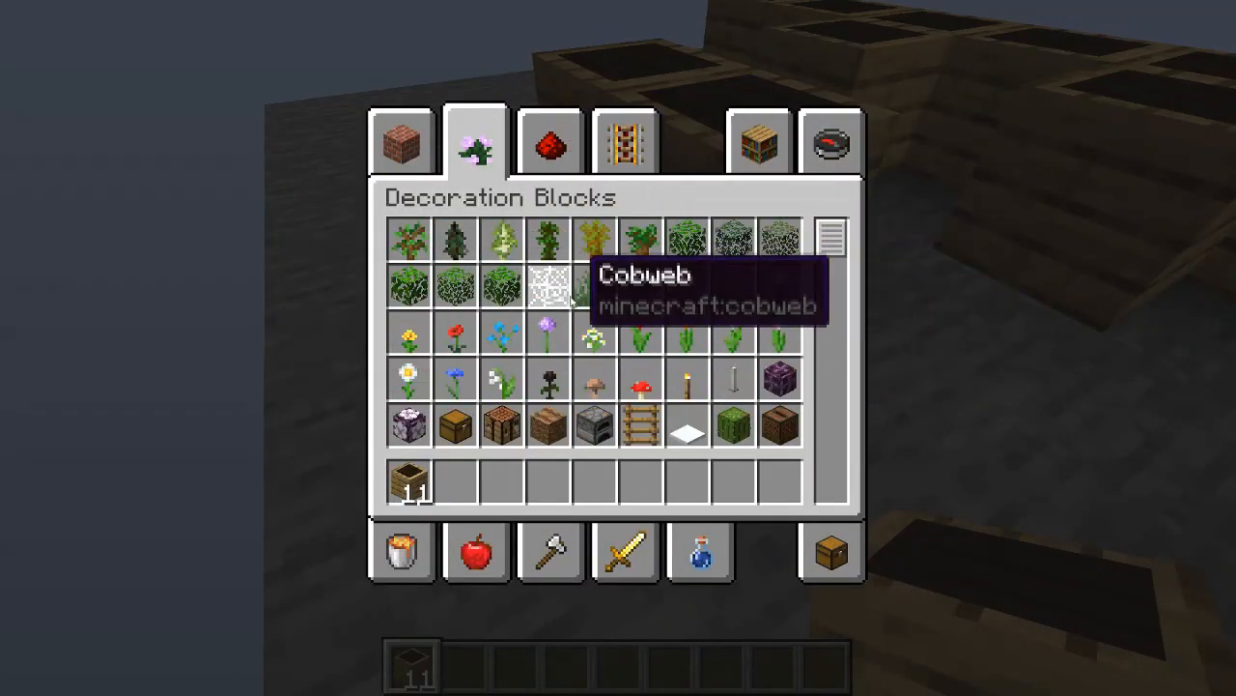
{"action": "left_click", "coordinate": [549, 282]}
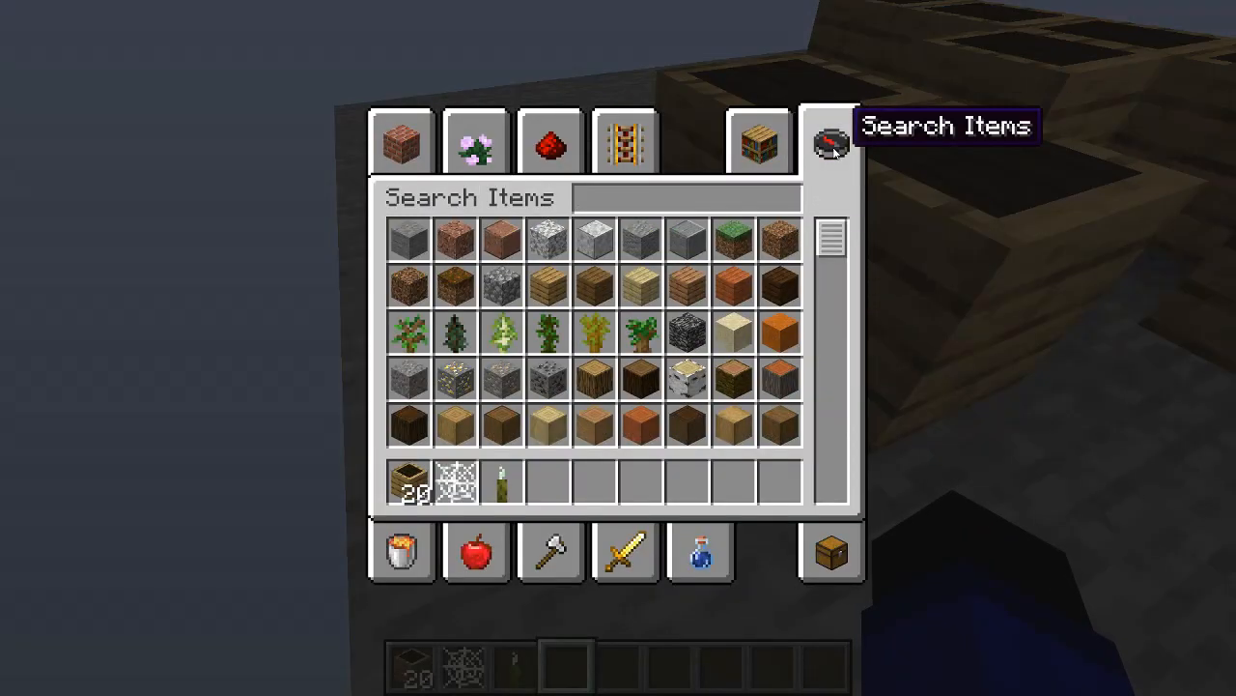
{"action": "type", "text": "fe"}
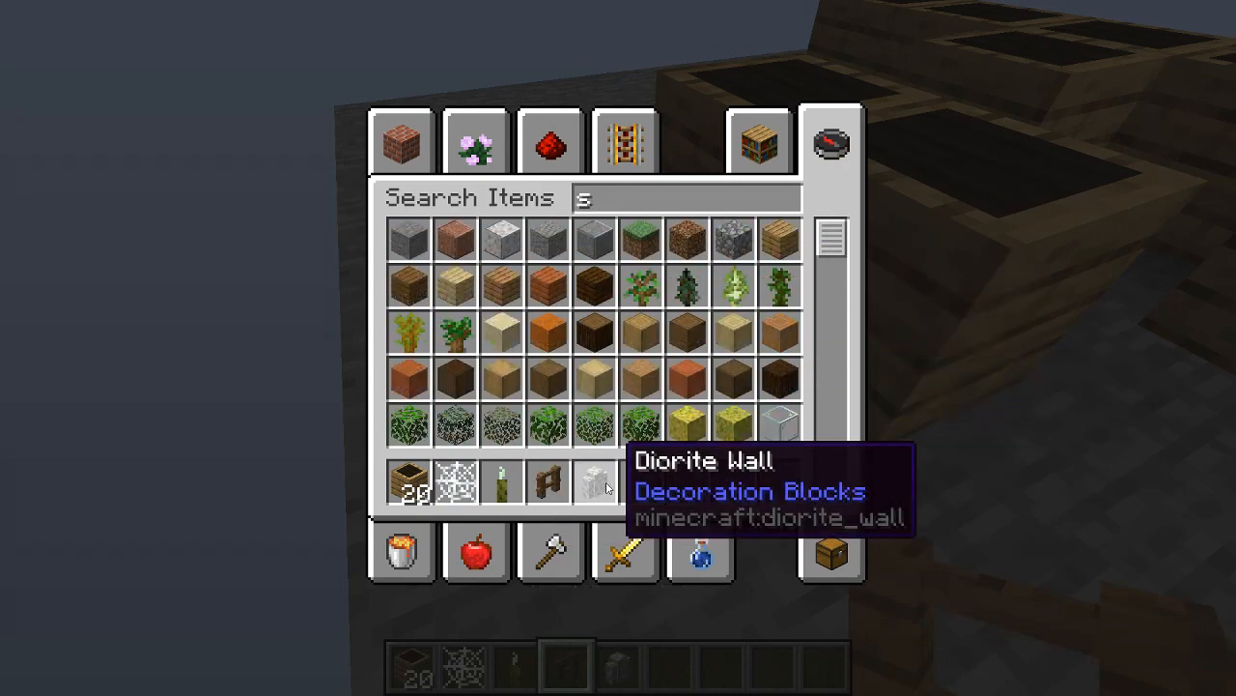
{"action": "type", "text": "l"}
{"action": "type", "text": "/summon"}
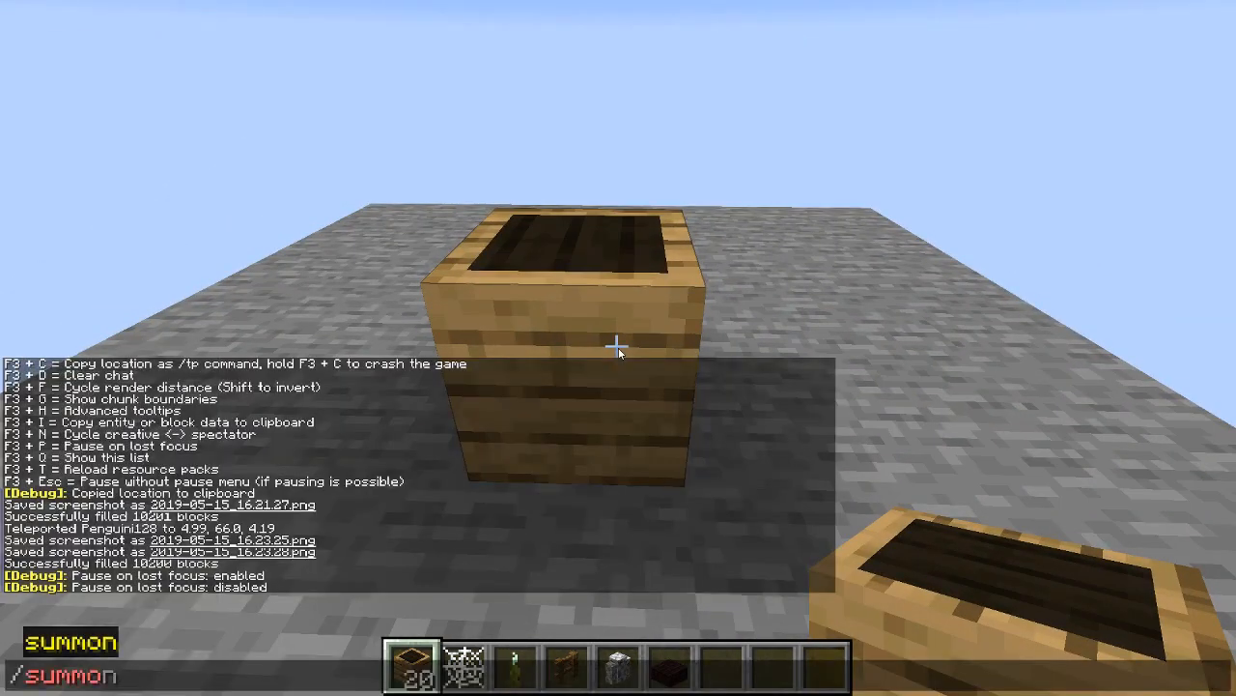
Switch to survival with /gamemode and break the top composting barrel
{"action": "type", "text": "gamemode"}
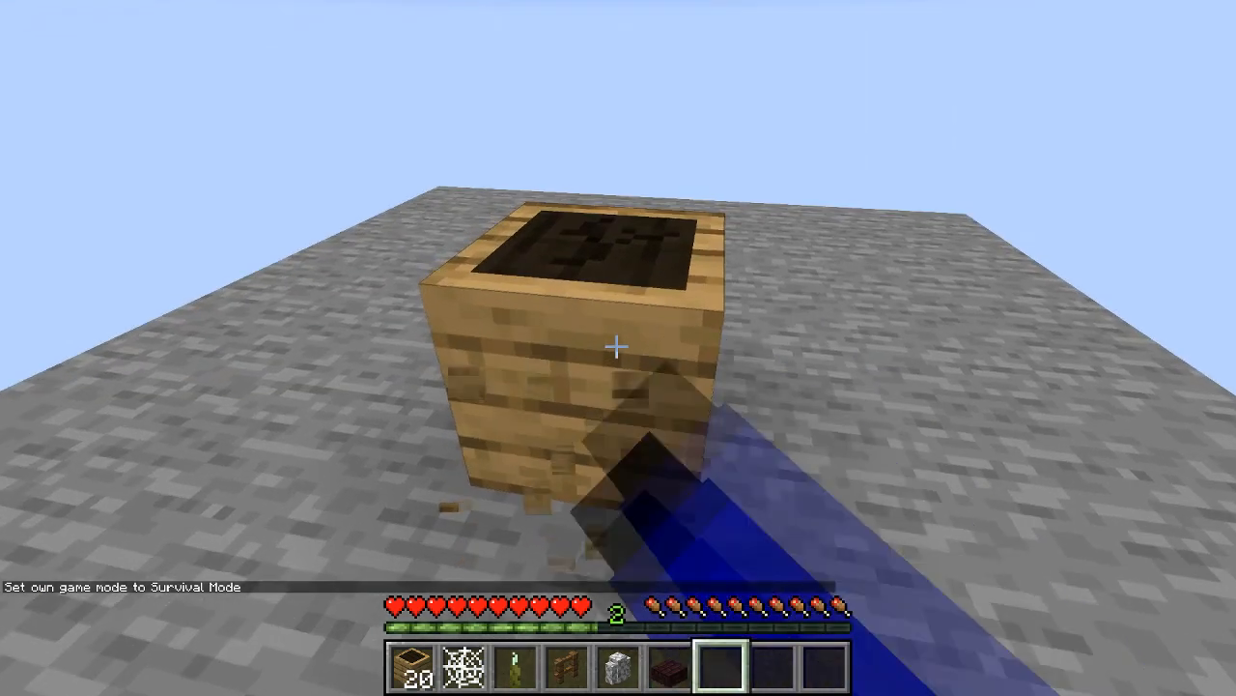
{"action": "left_click", "coordinate": [618, 347]}
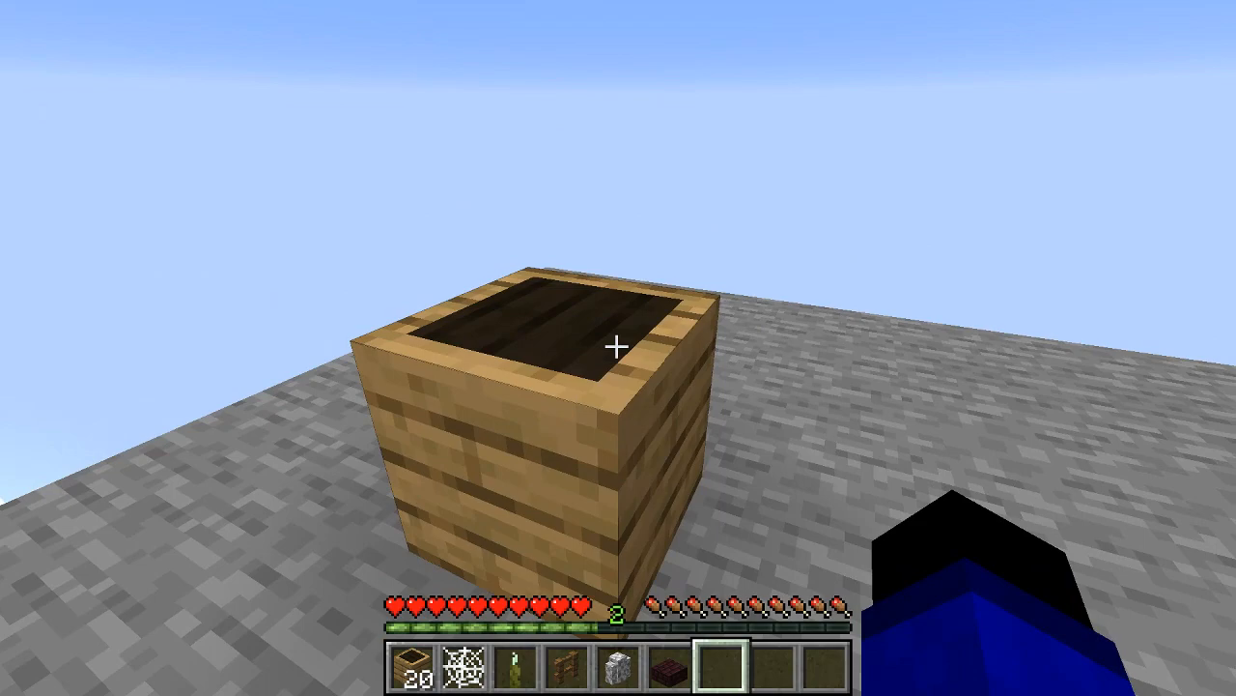
{"action": "mouse_move", "coordinate": [614, 348]}
{"action": "type", "text": "/gamemode"}
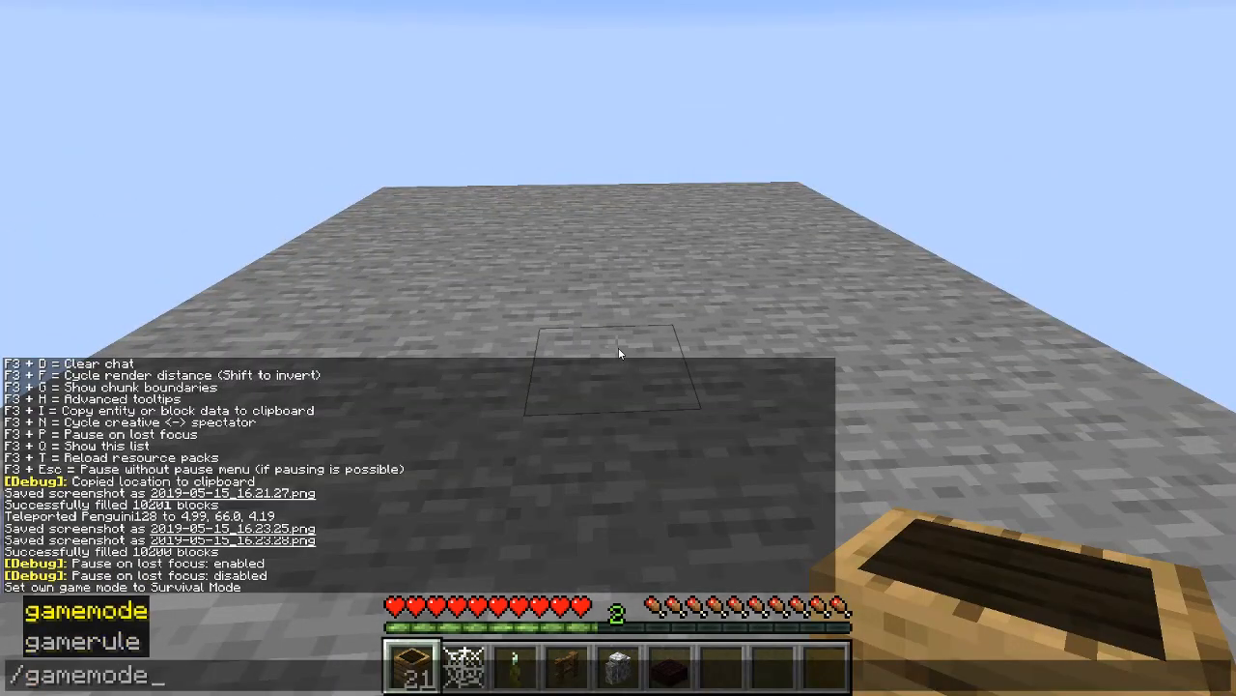
Switch back to creative and gather a sticky piston and redstone block to push the barrel
{"action": "type", "text": "creative"}
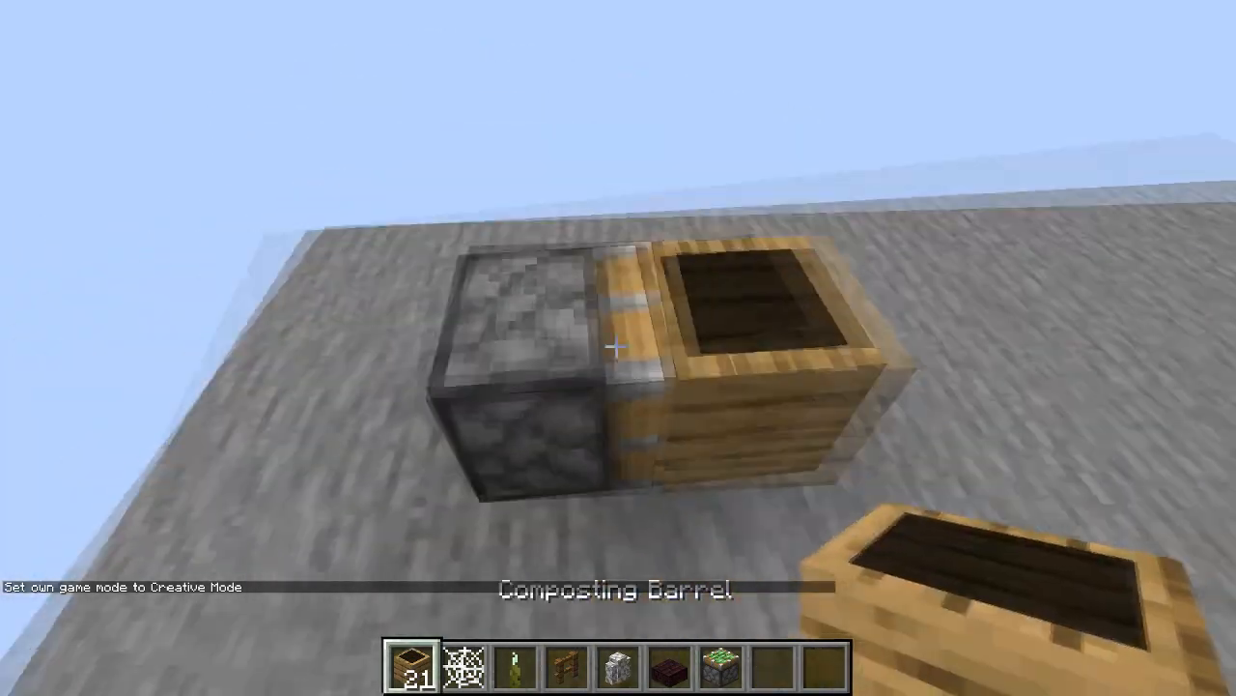
{"action": "key", "text": "e"}
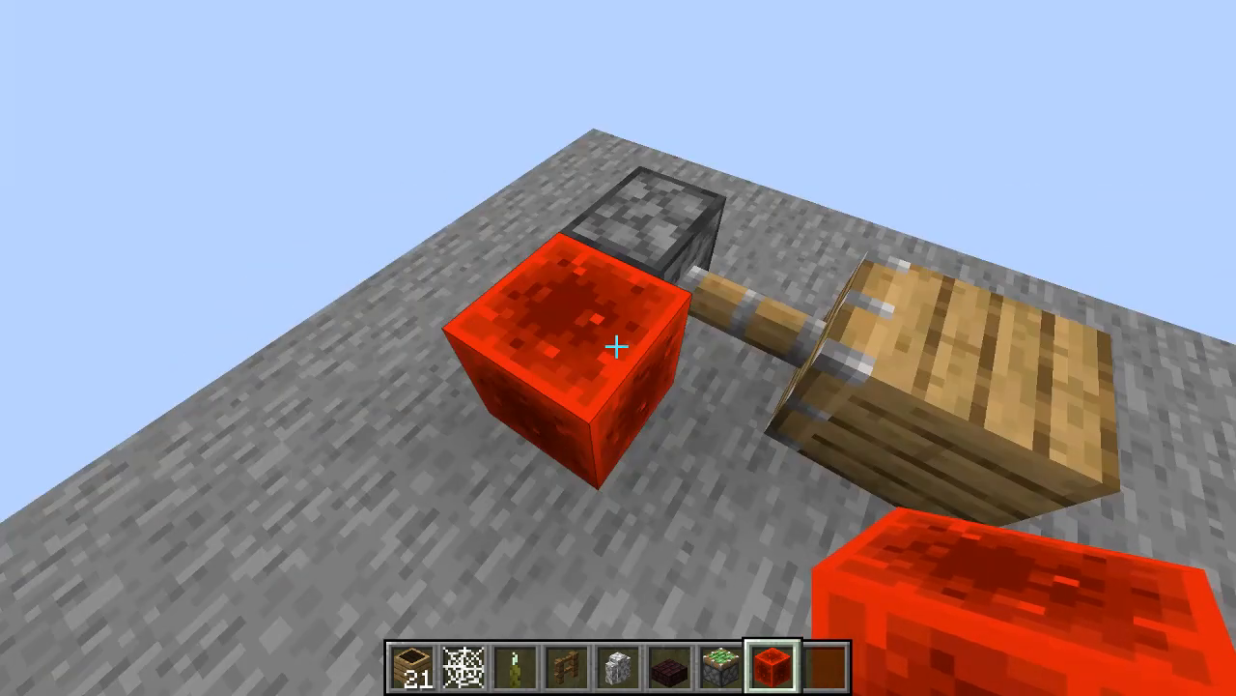
{"action": "mouse_move", "coordinate": [618, 348]}
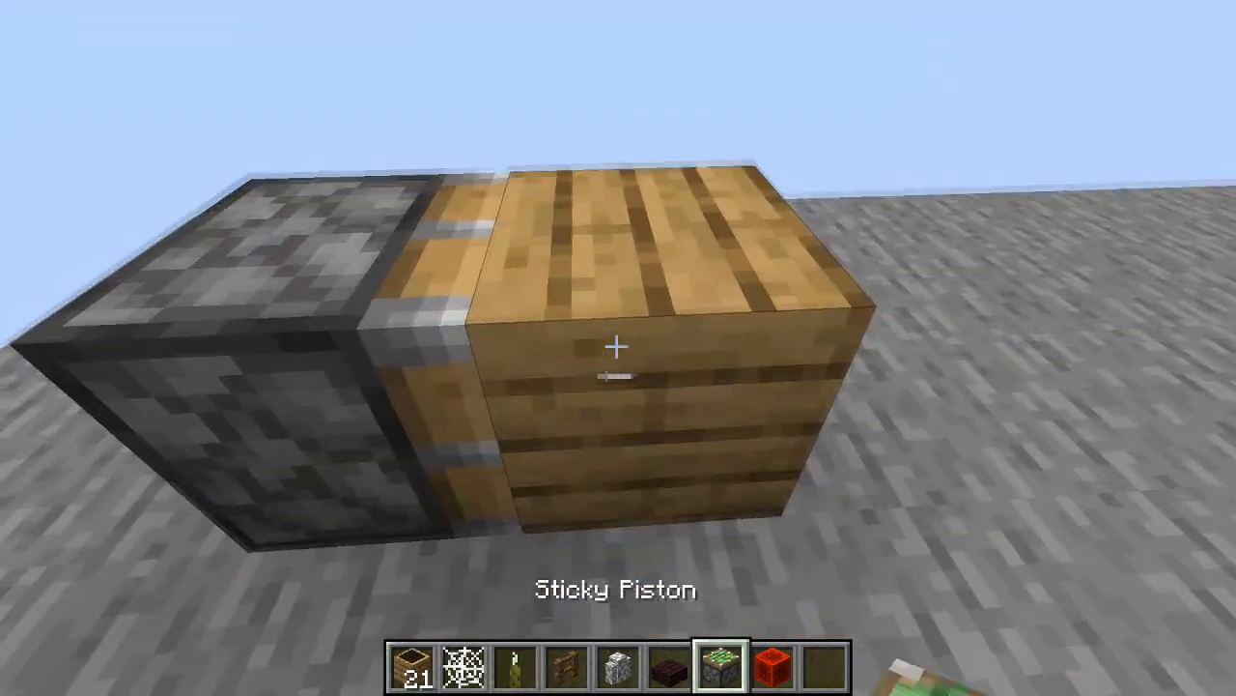
{"action": "key", "text": "e"}
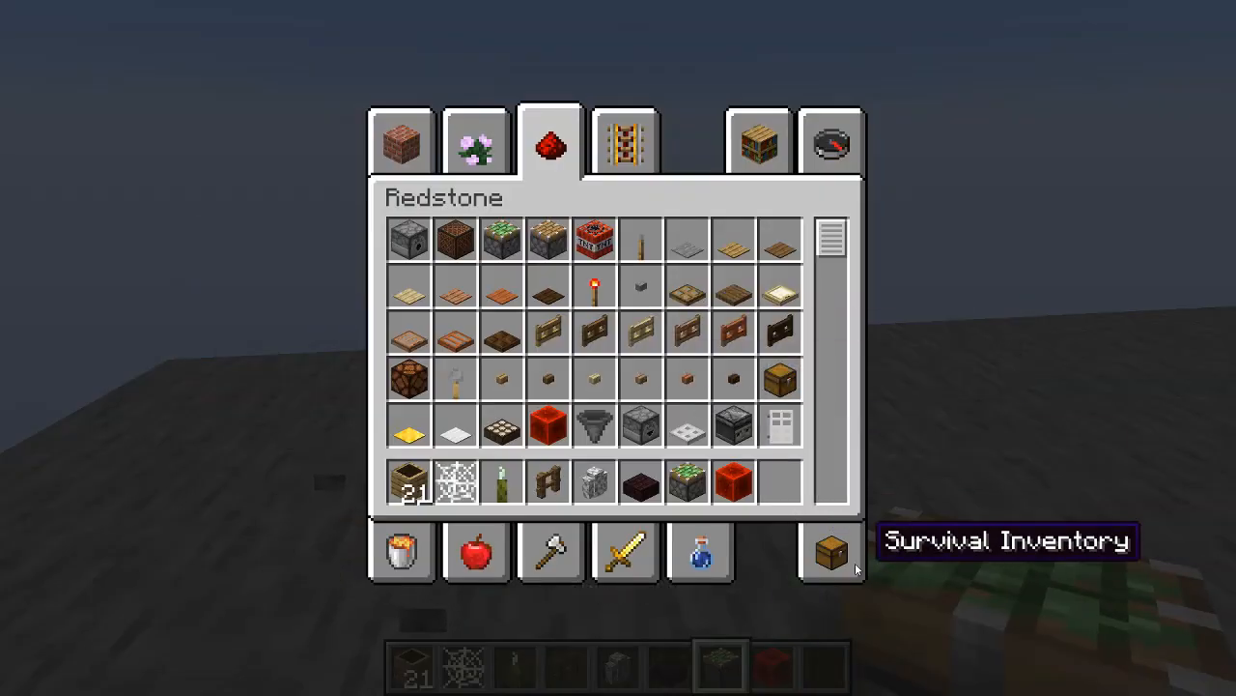